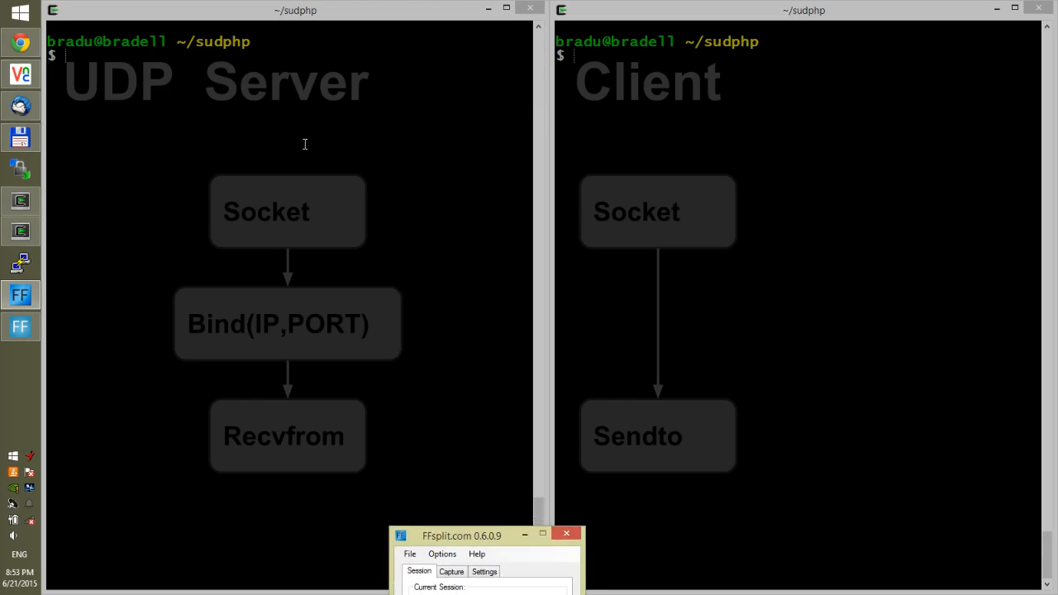
mouse_move(384, 207)
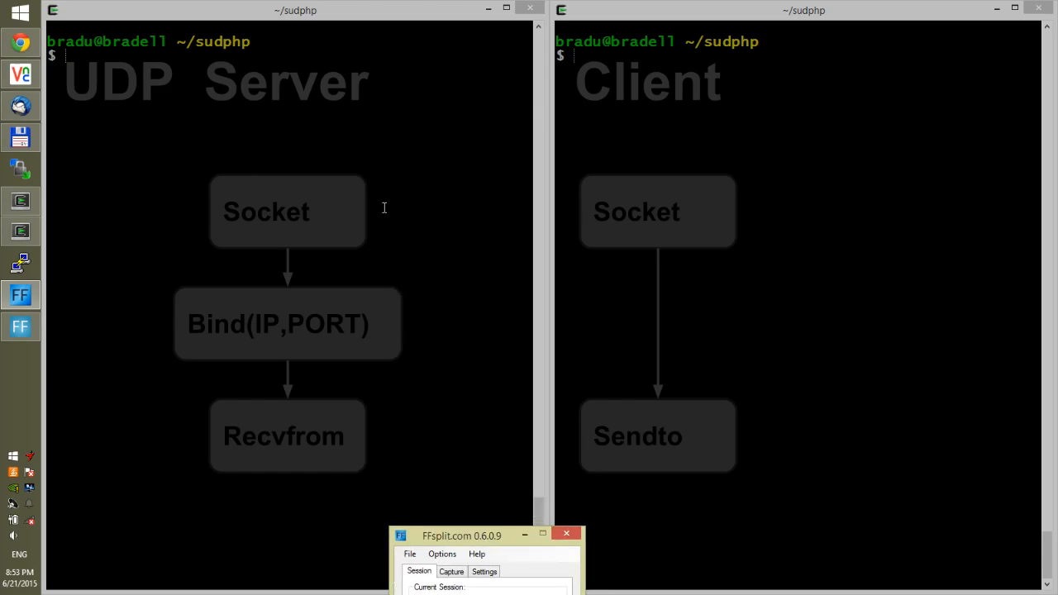
mouse_move(225, 288)
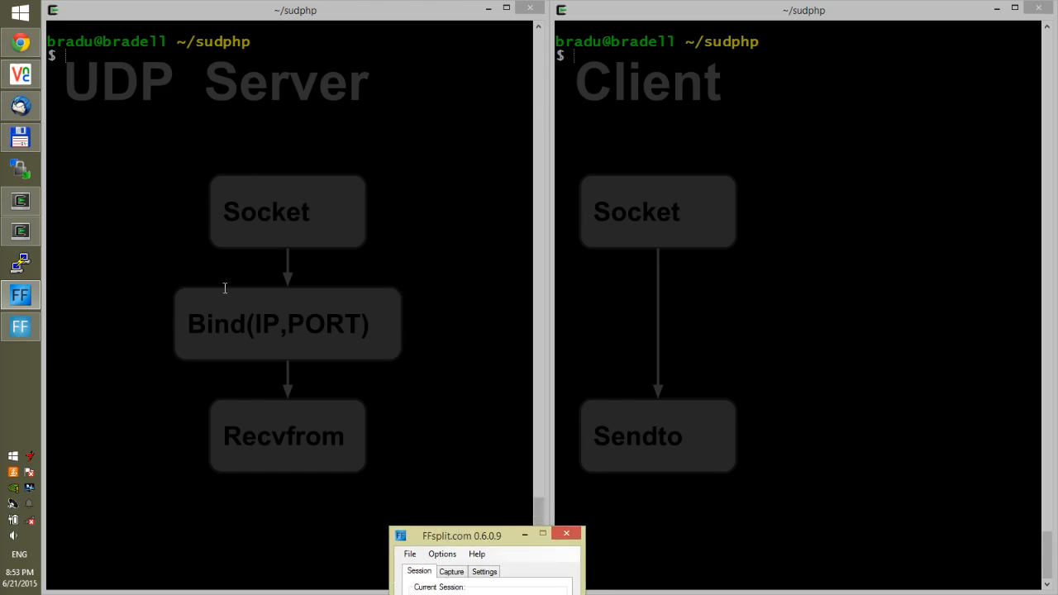
mouse_move(616, 244)
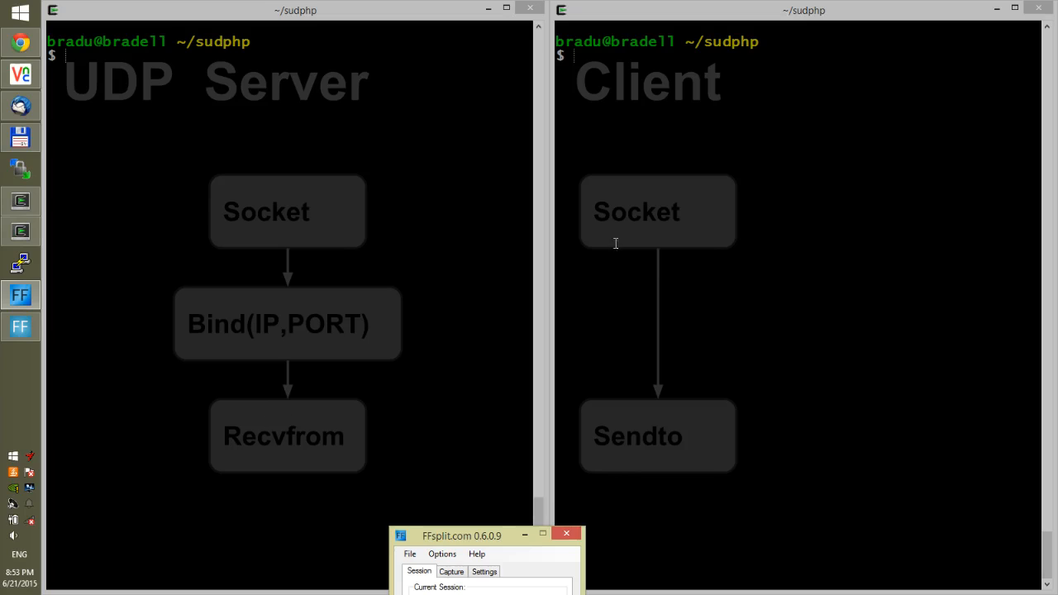
mouse_move(595, 194)
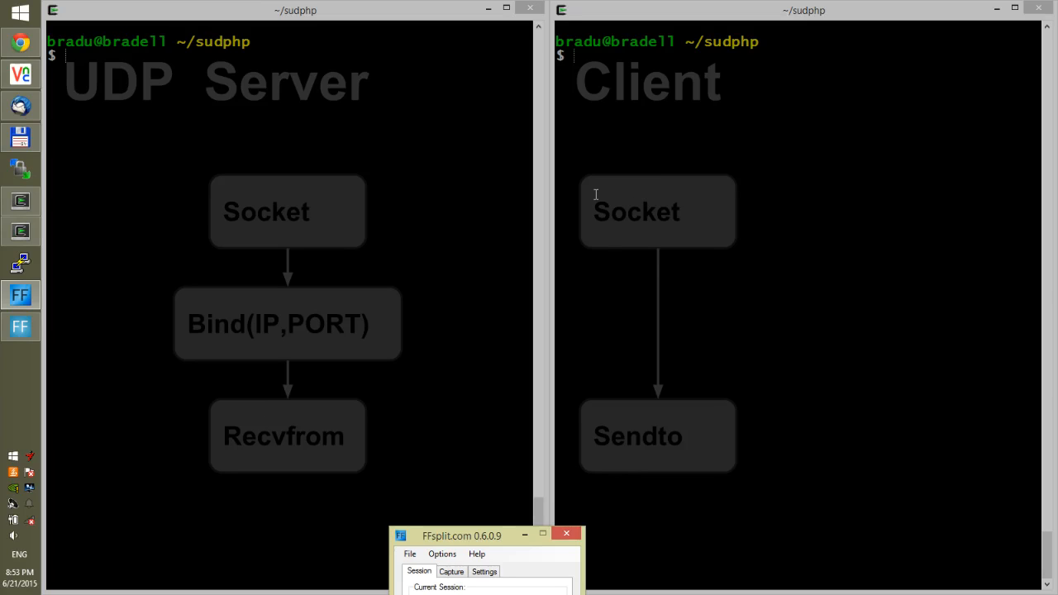
mouse_move(636, 443)
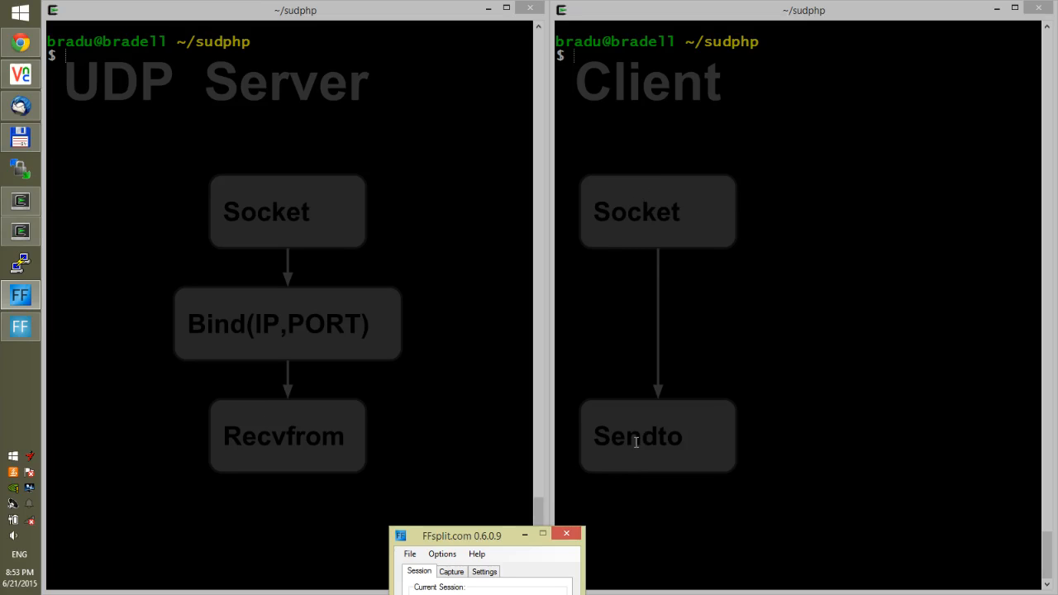
mouse_move(513, 542)
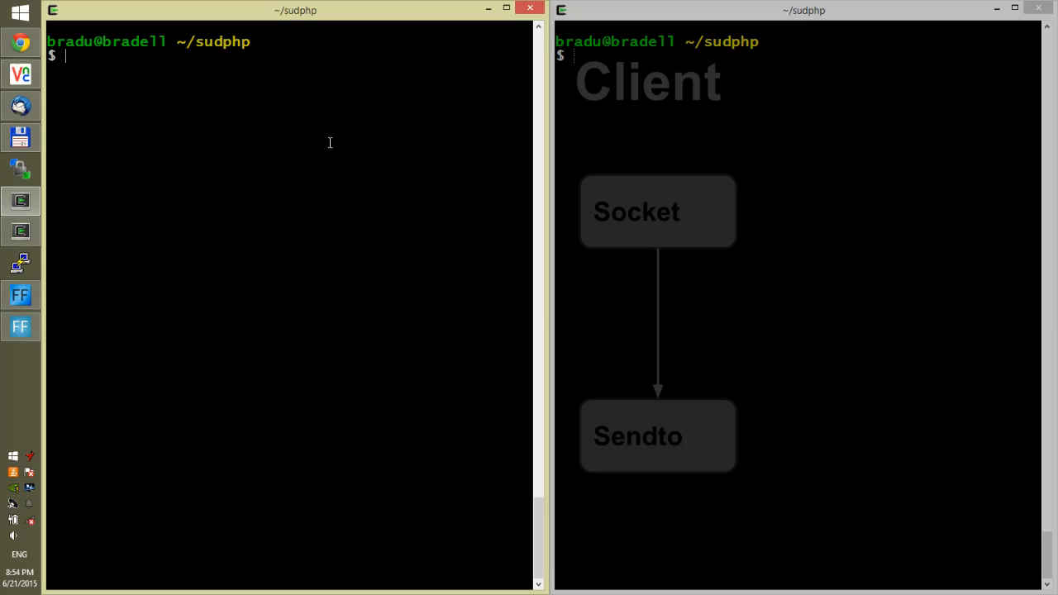
Open s.php in JOE and write the outline lines socket, bind and recvfrom.
text(joe)
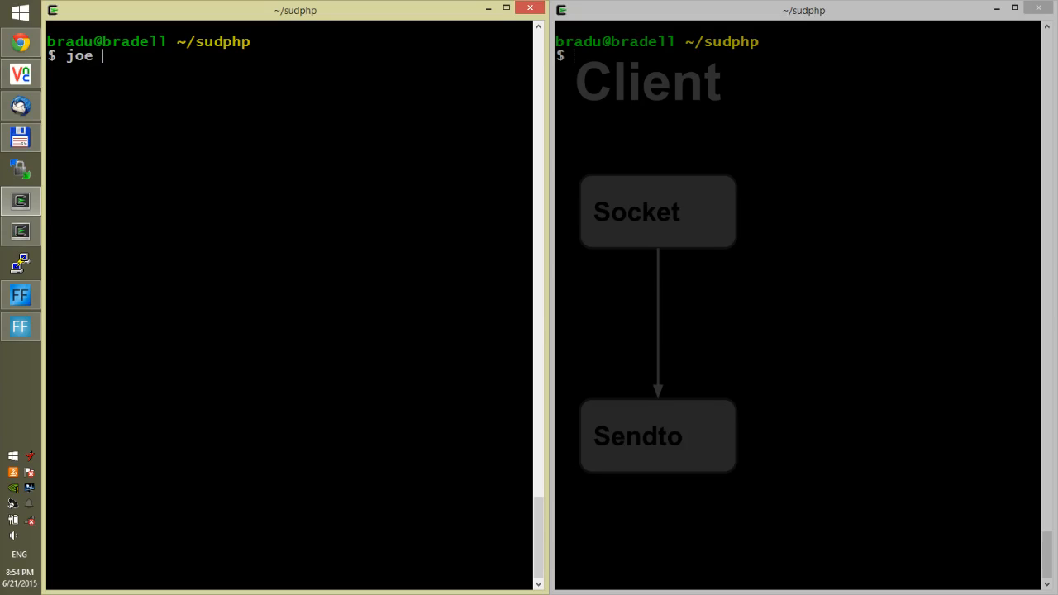
text(s.ph)
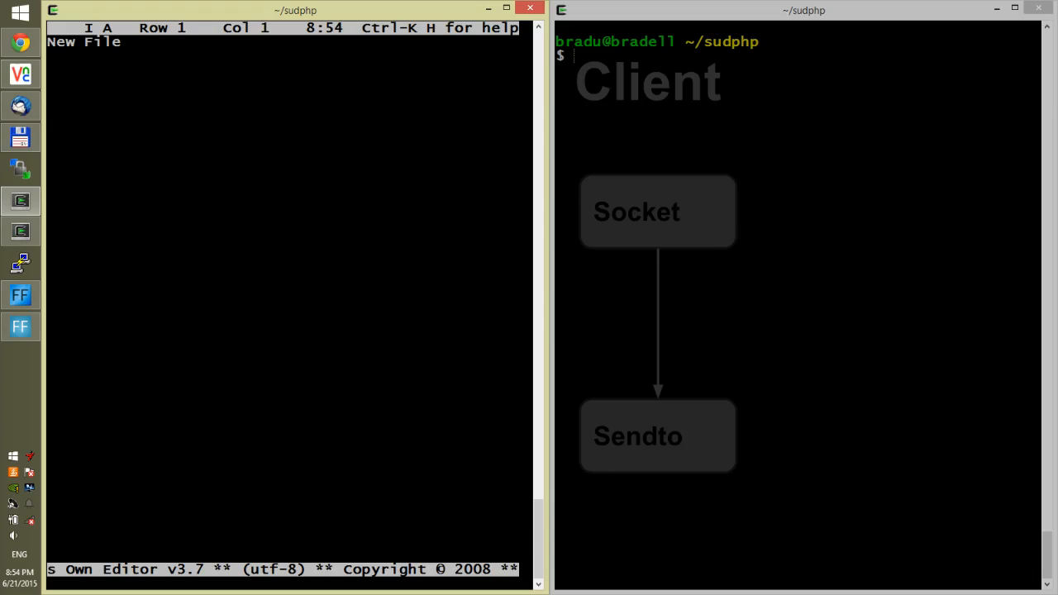
text(socket)
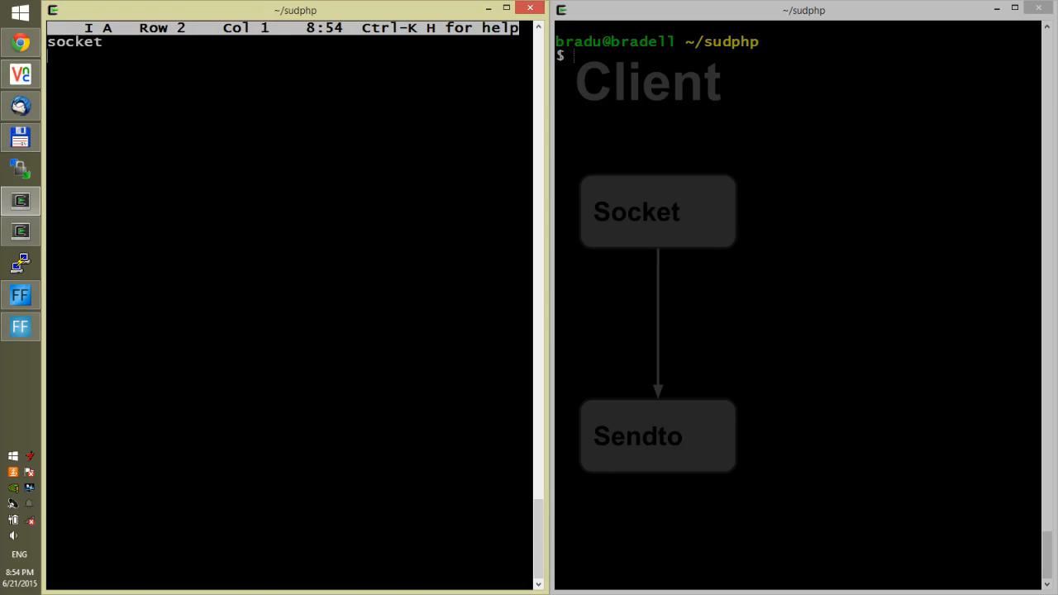
text(bind)
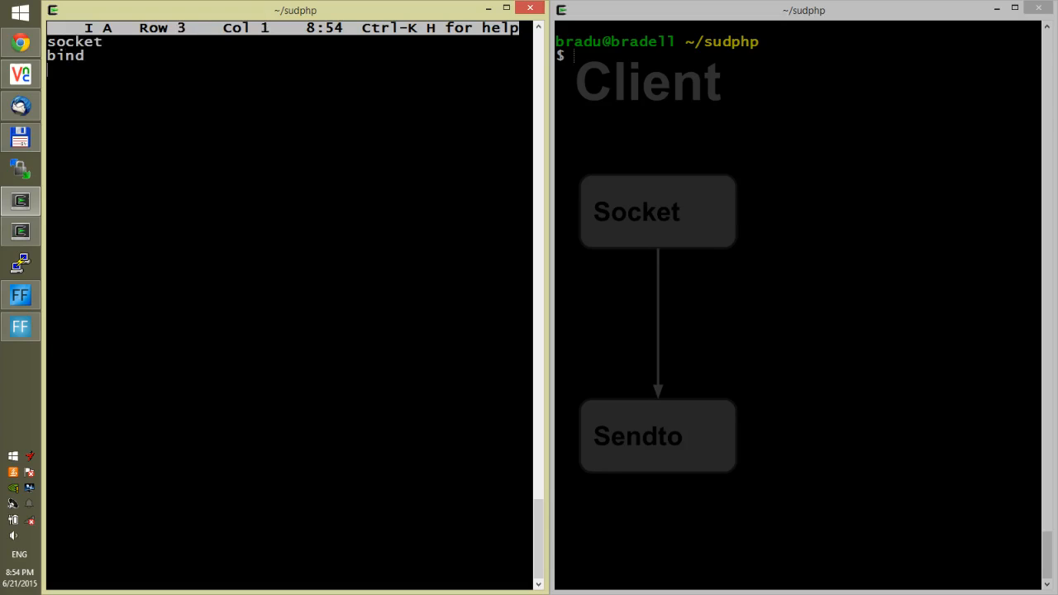
text(rec)
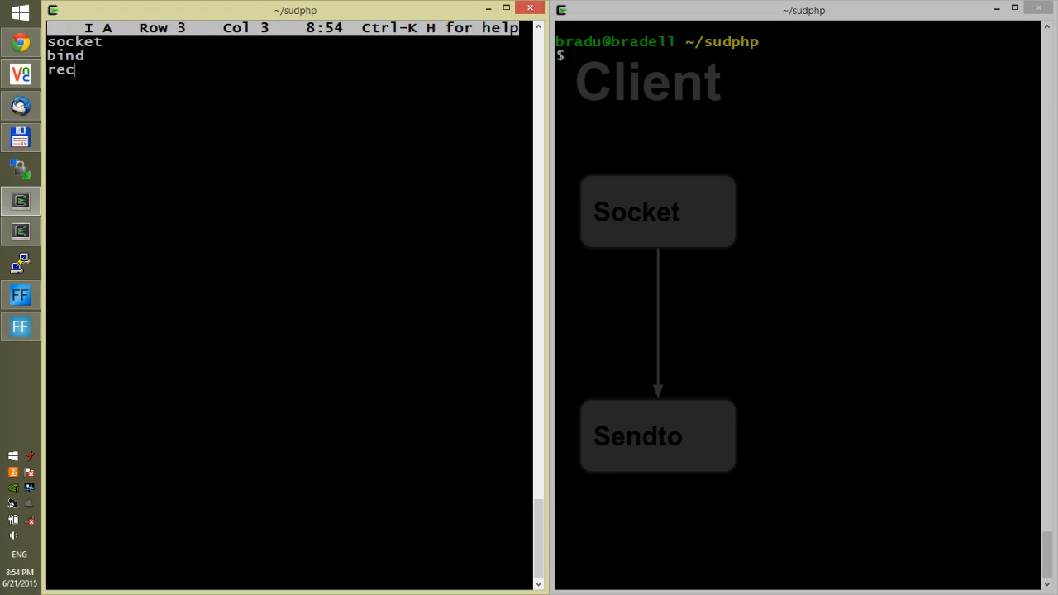
text(vfrom)
click(288, 42)
text(<)
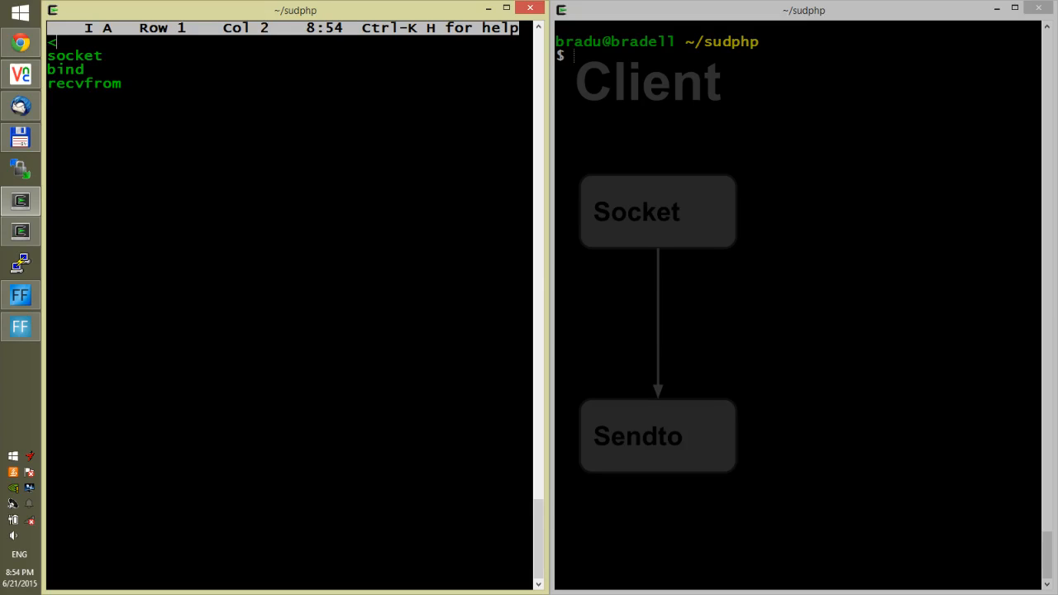
Add <?php above and ?> below the outline, and rename socket to socket_create.
text(?)
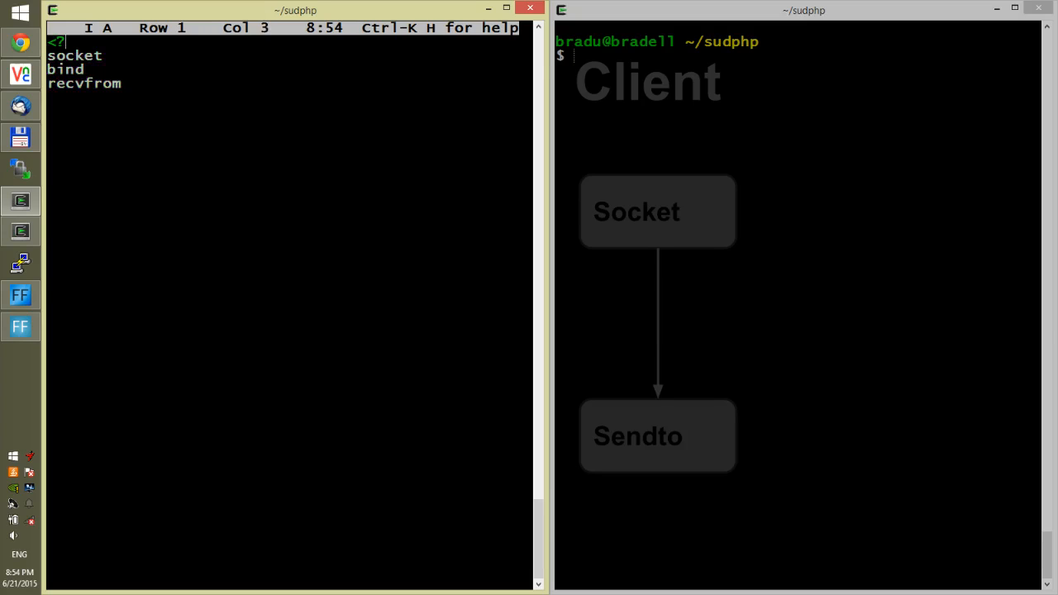
text(php)
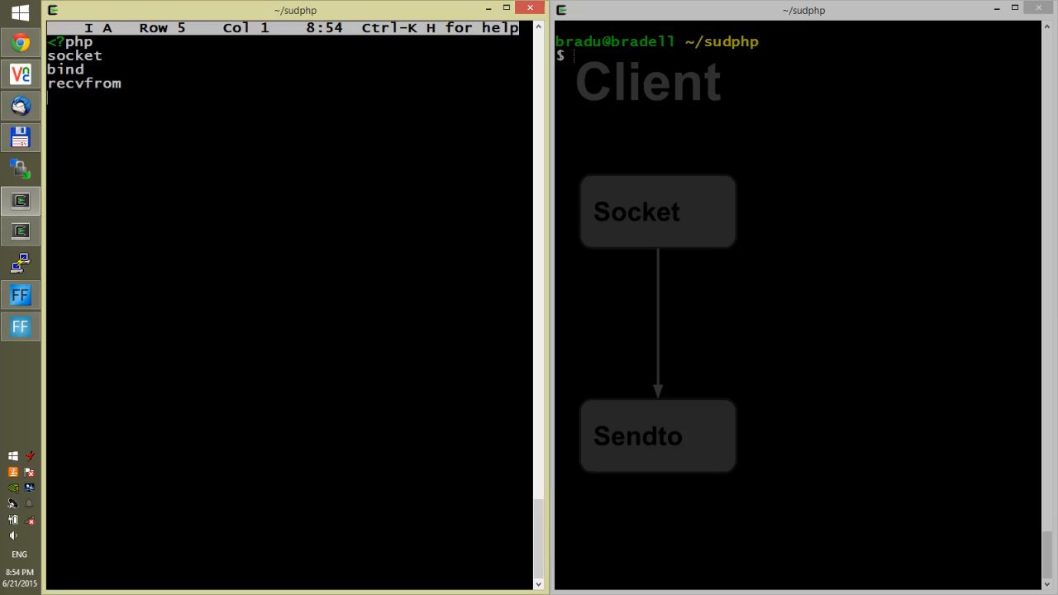
text(?>)
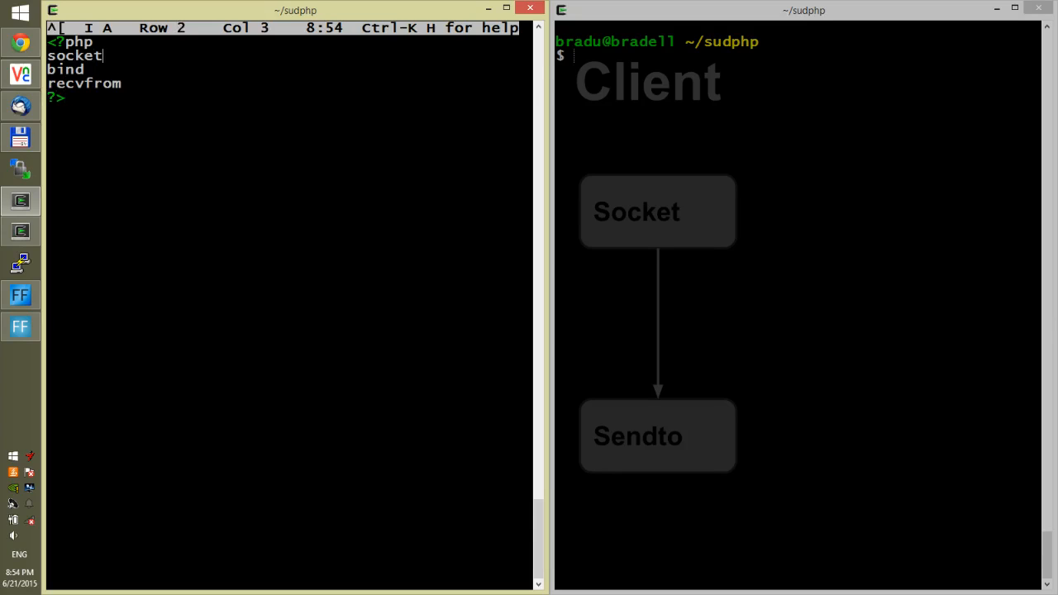
text(_)
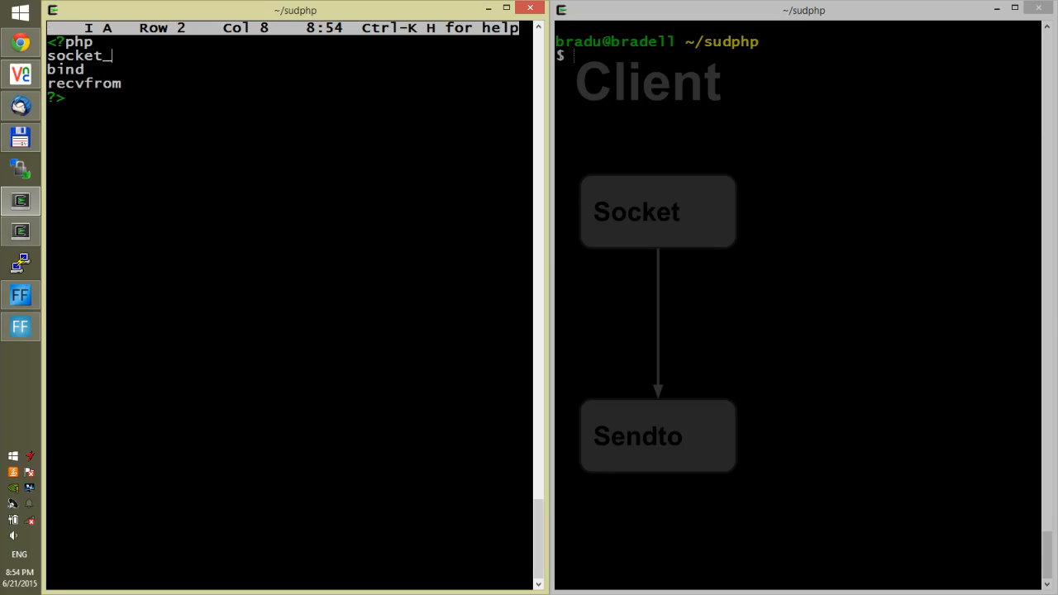
text(create)
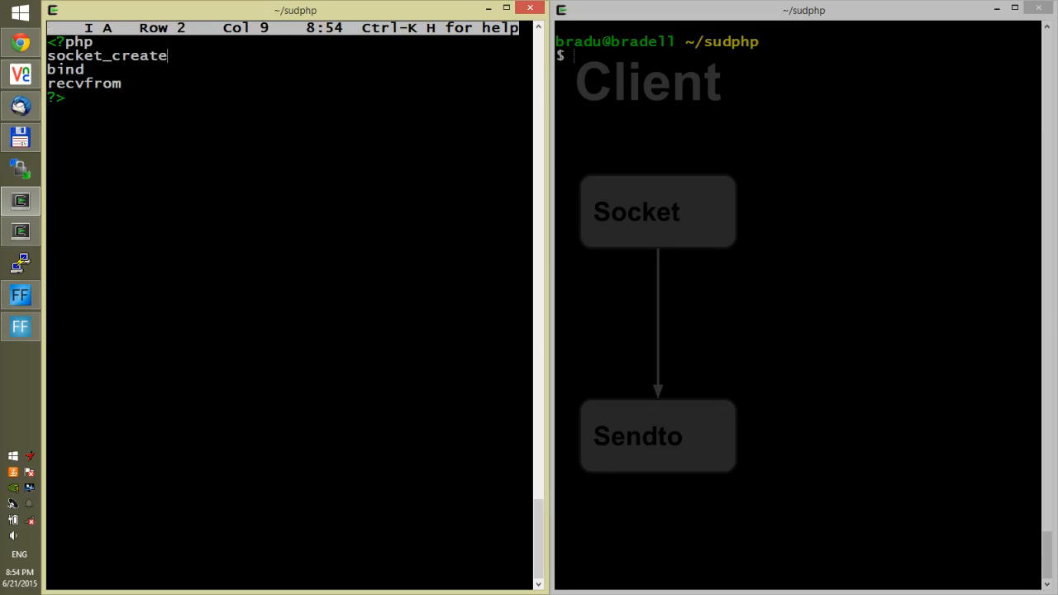
Complete socket_create(AF_INET,SOCK_DGRAM,0) and assign its result to $s.
text(();)
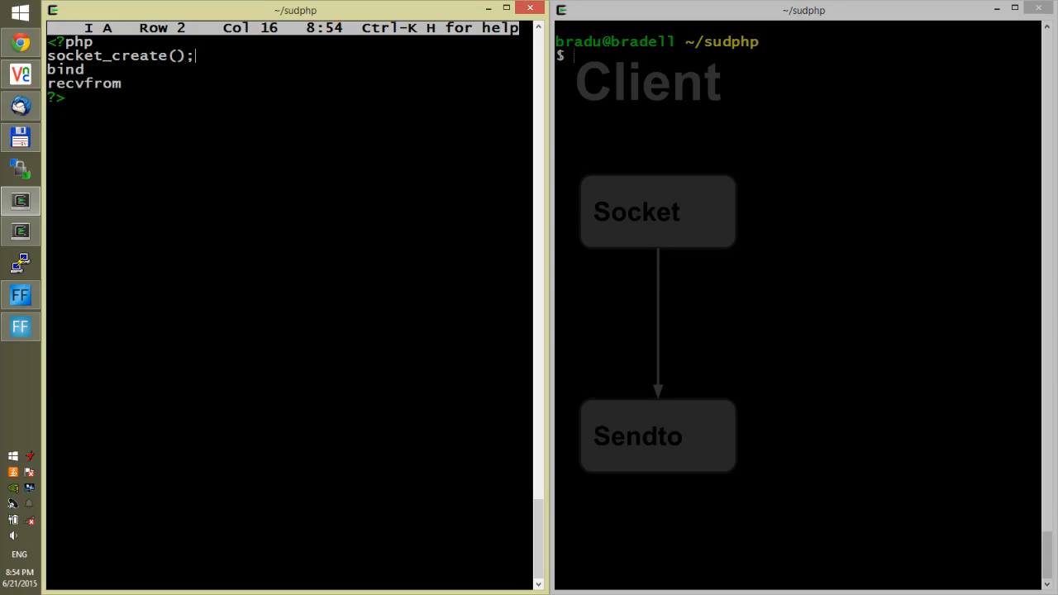
key(Right)
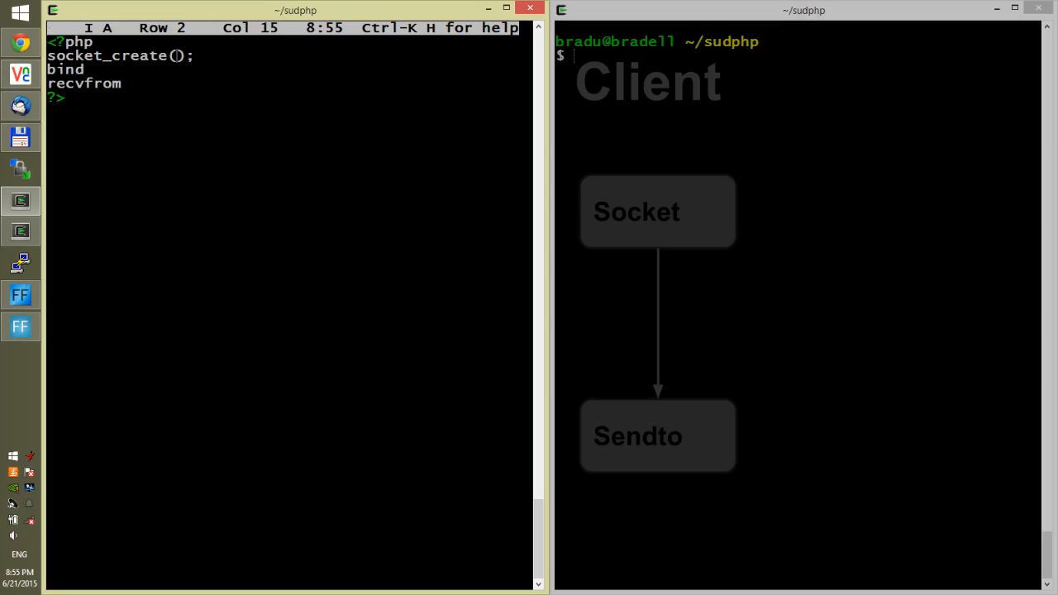
text(A)
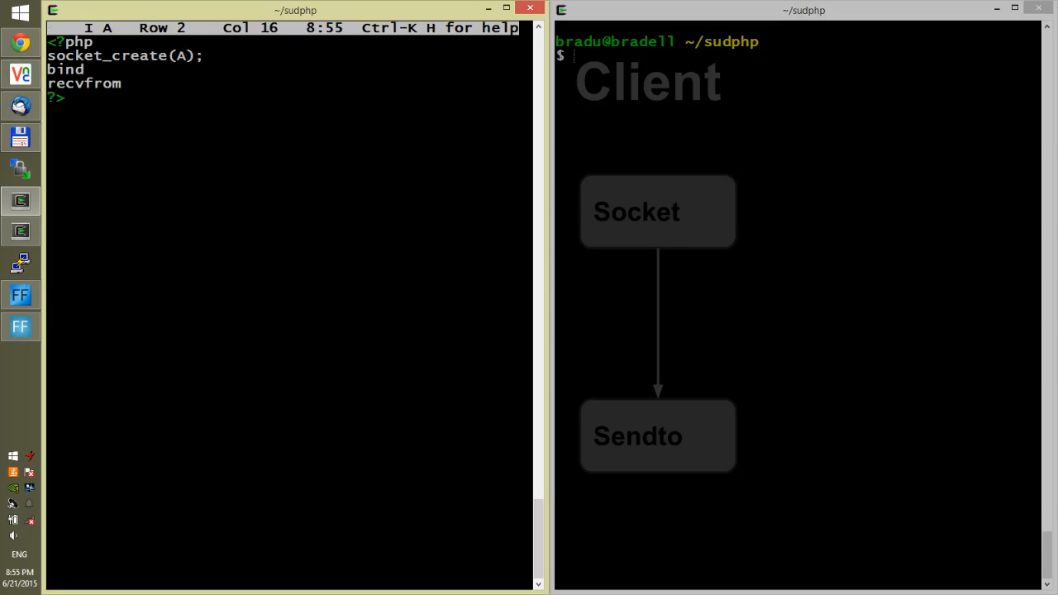
text(F_I)
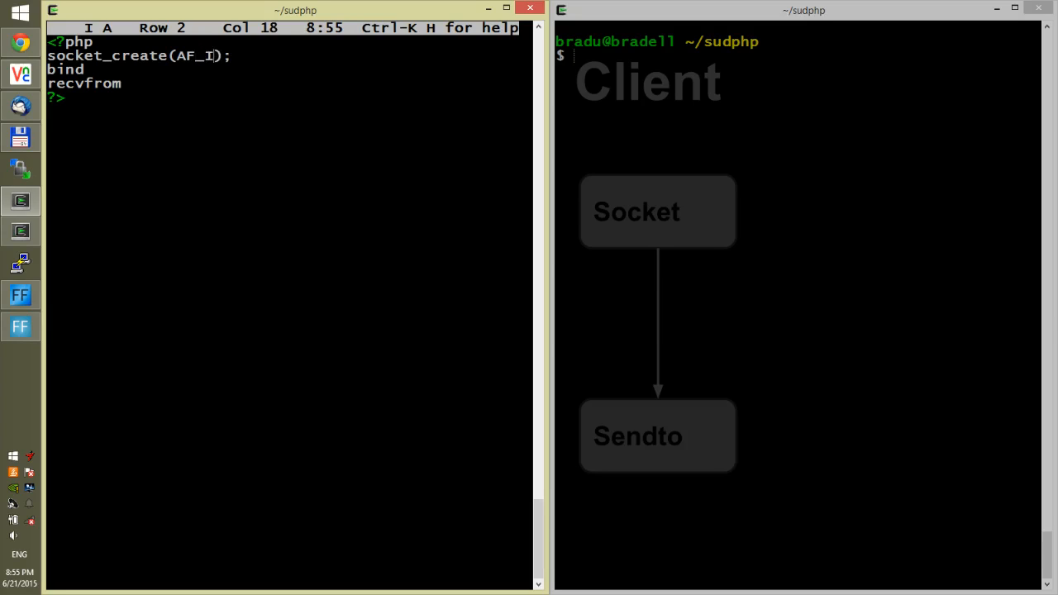
text(NET)
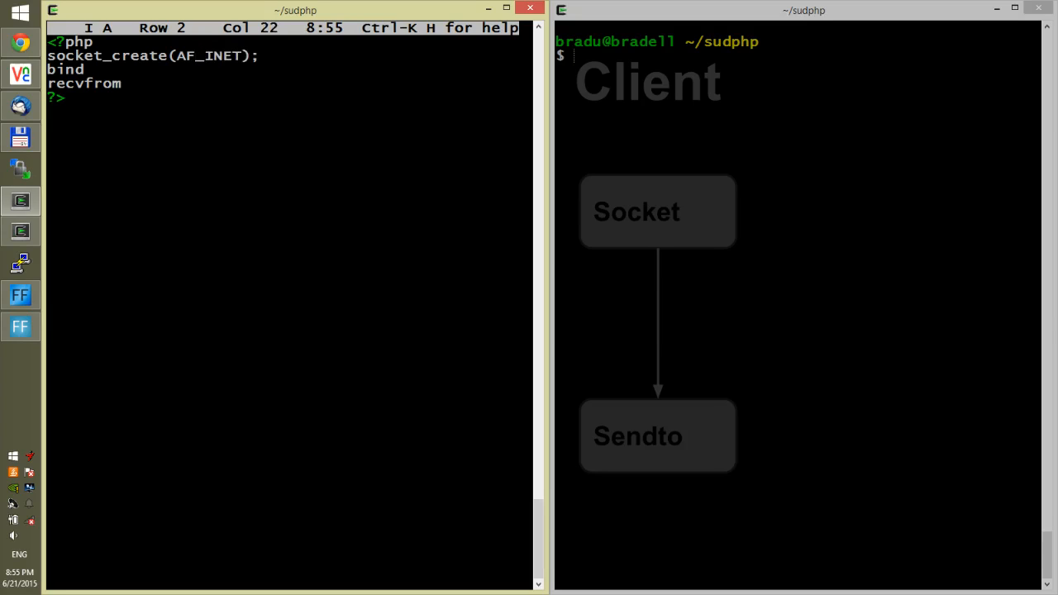
text(,)
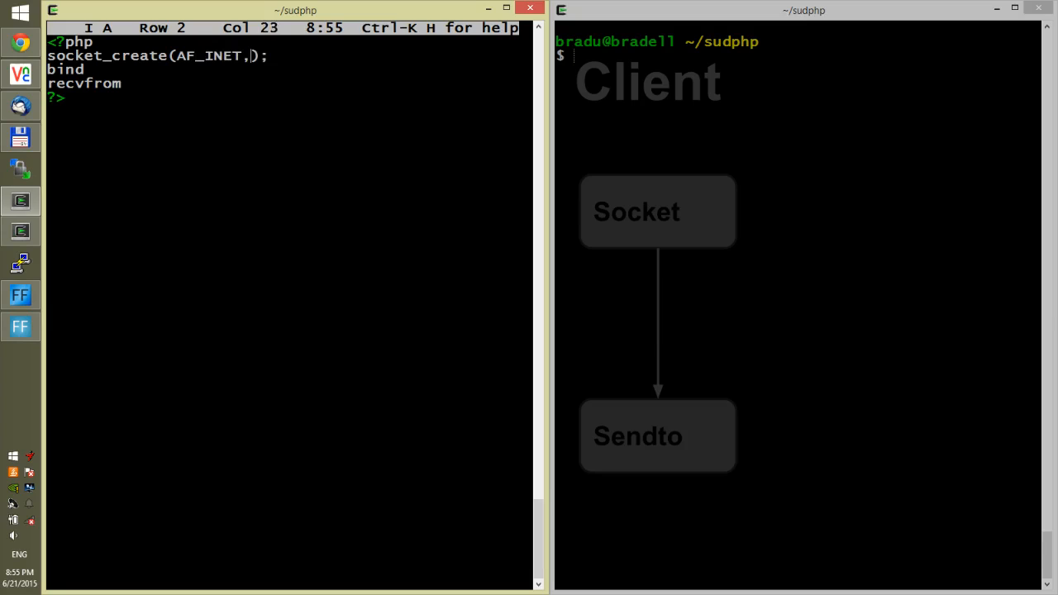
text(S)
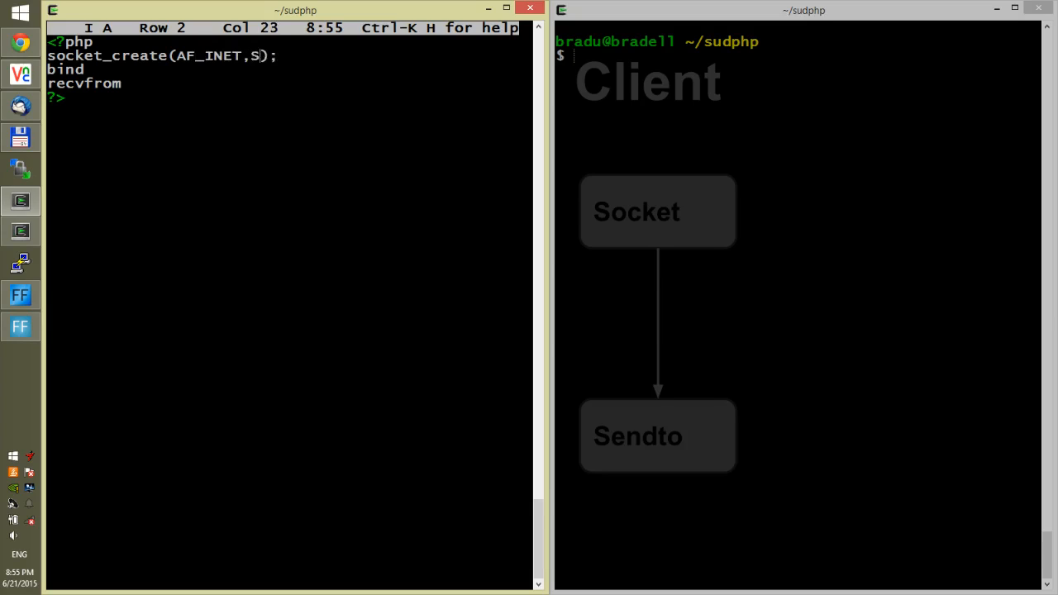
text(OCK_)
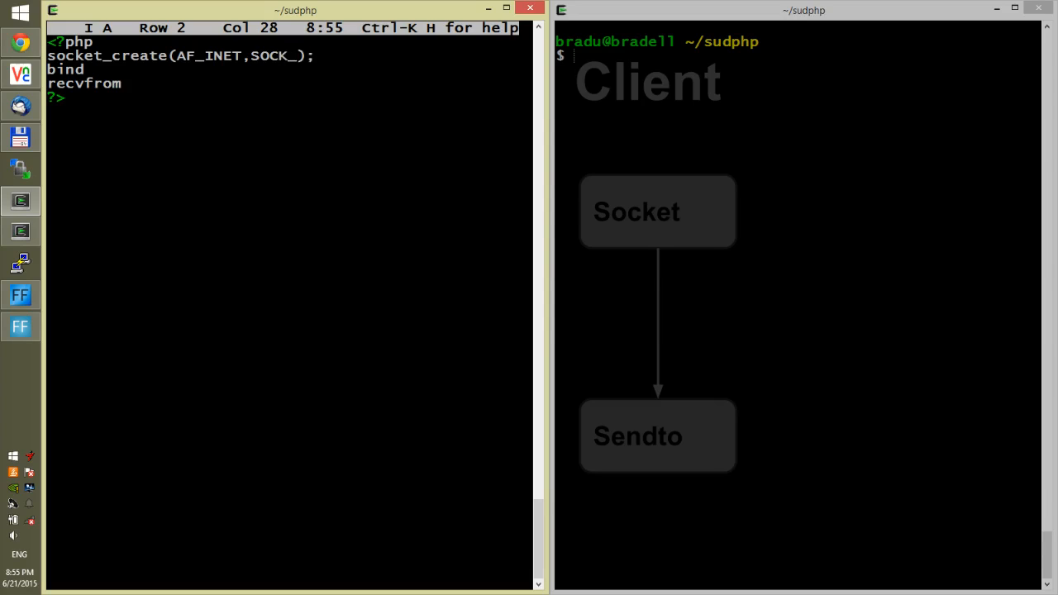
text(DGRAM)
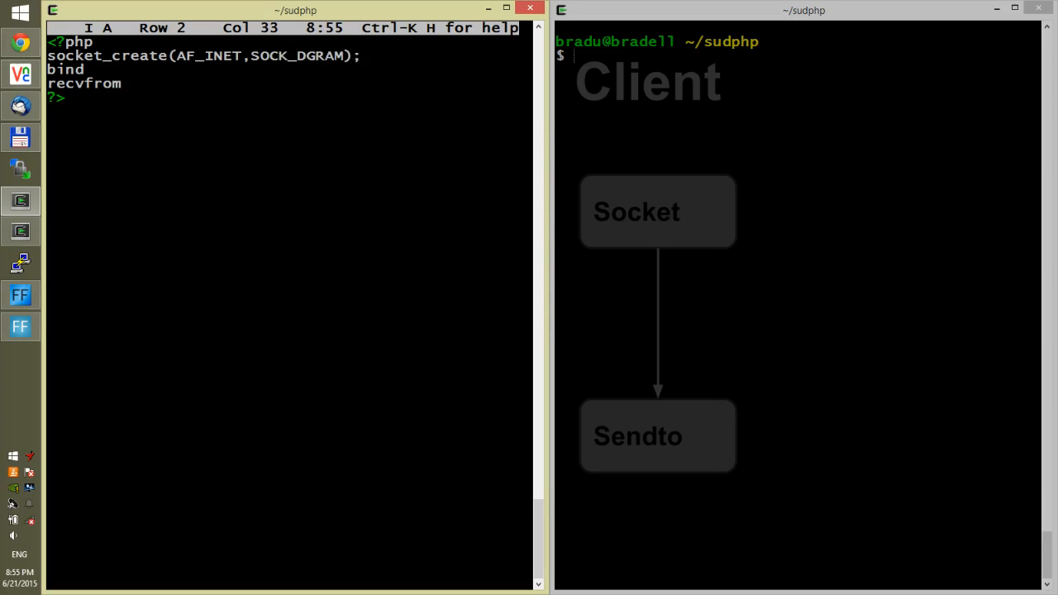
text(,0)
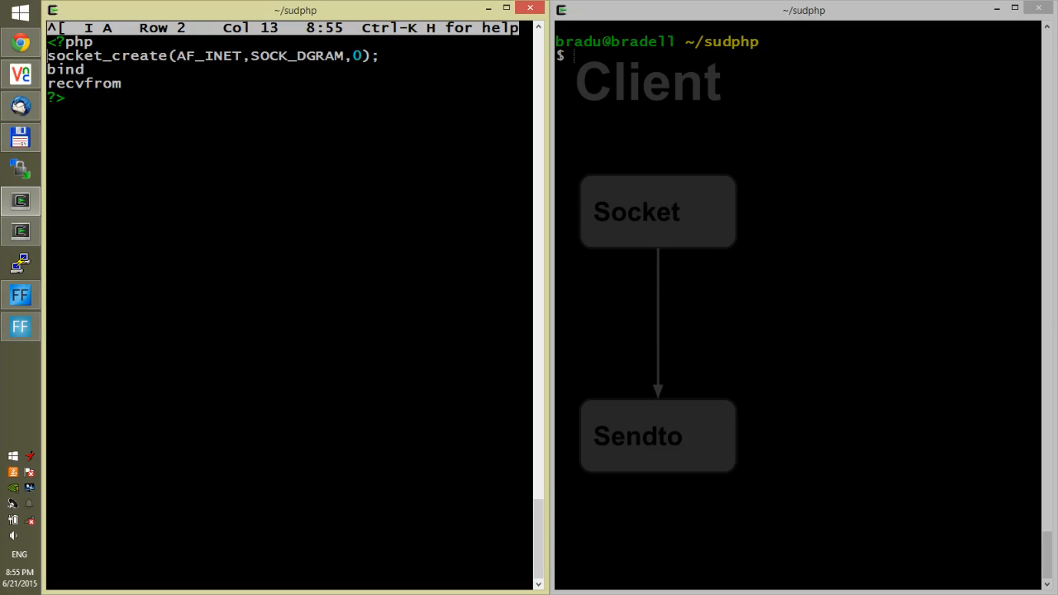
text($)
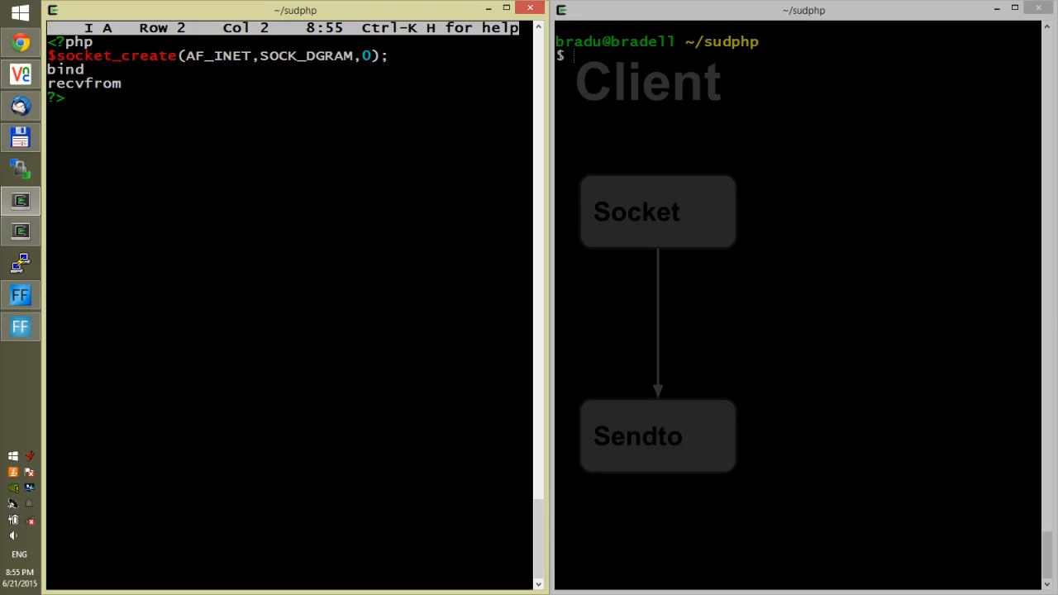
text($)
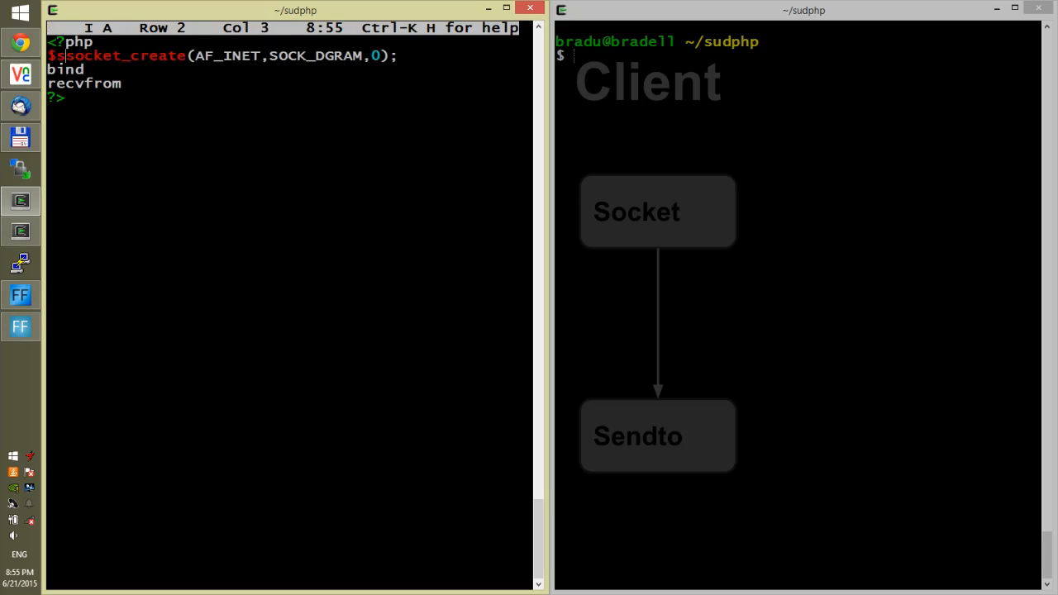
text(=)
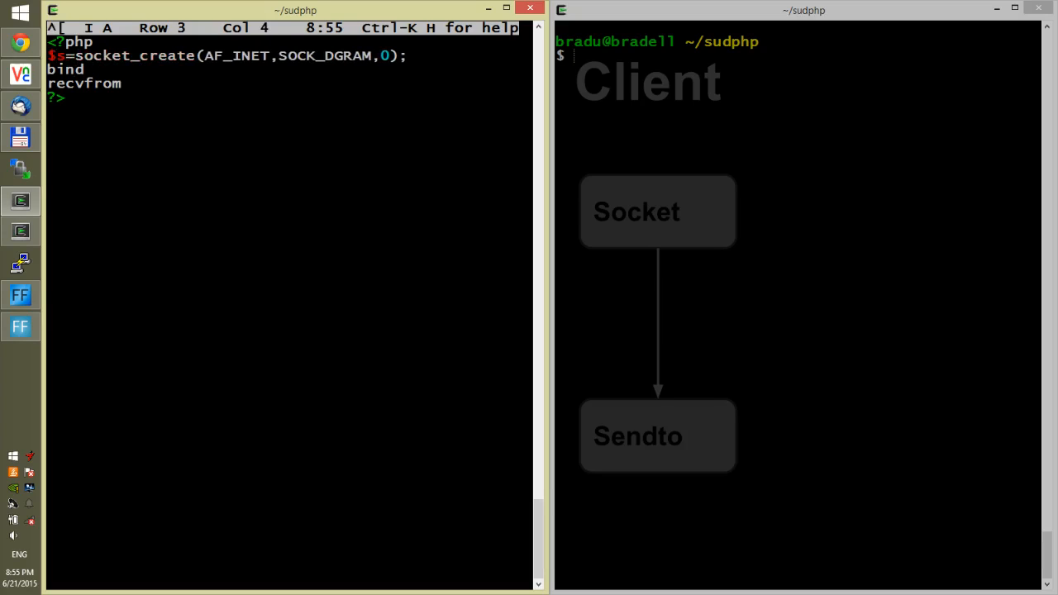
Complete the bind line as bind($s,"localhost",8888);.
text(()
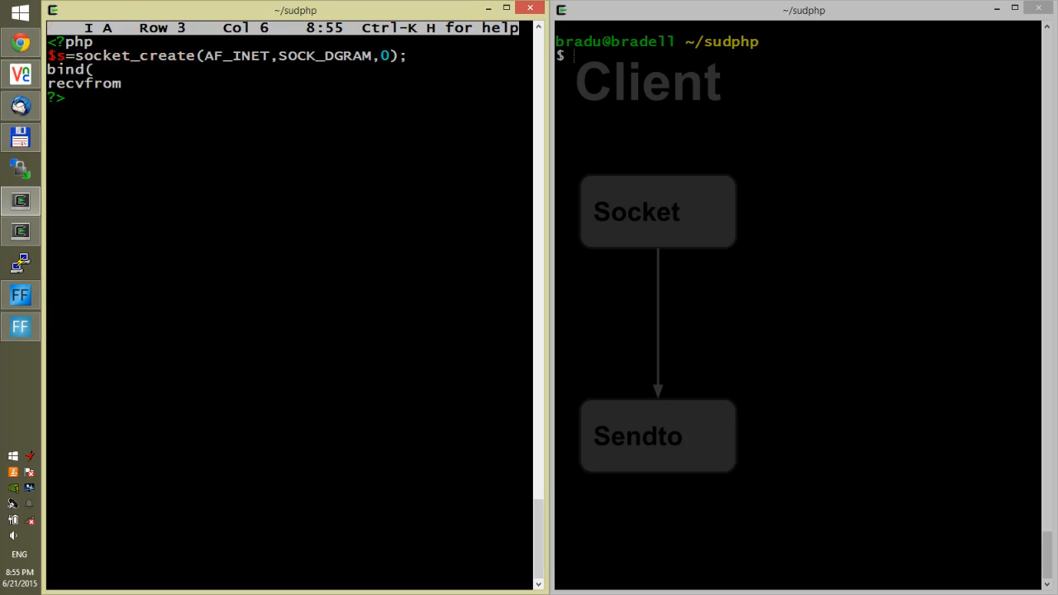
text($s)
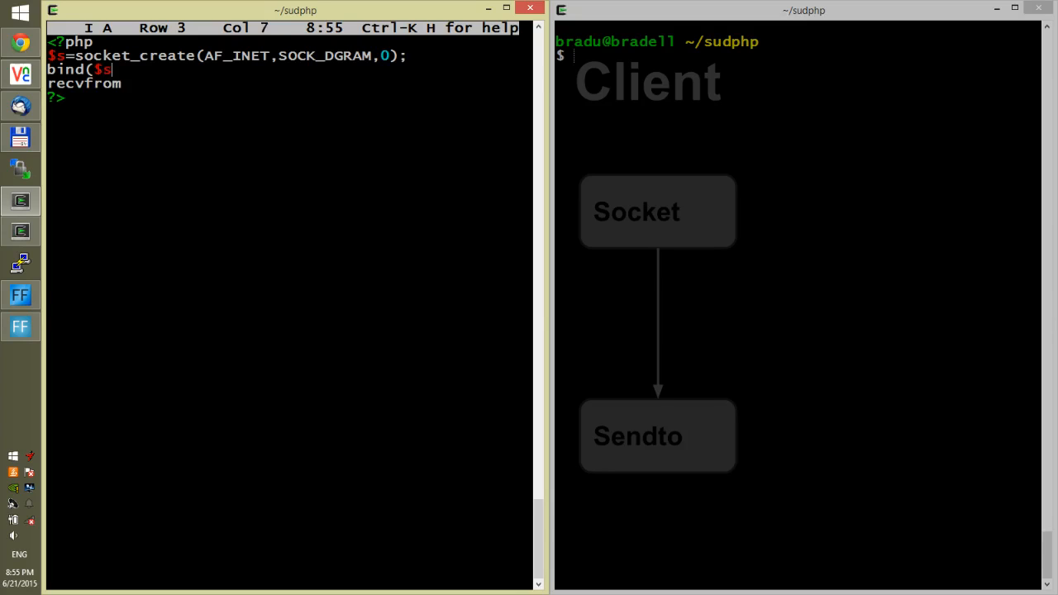
text("")
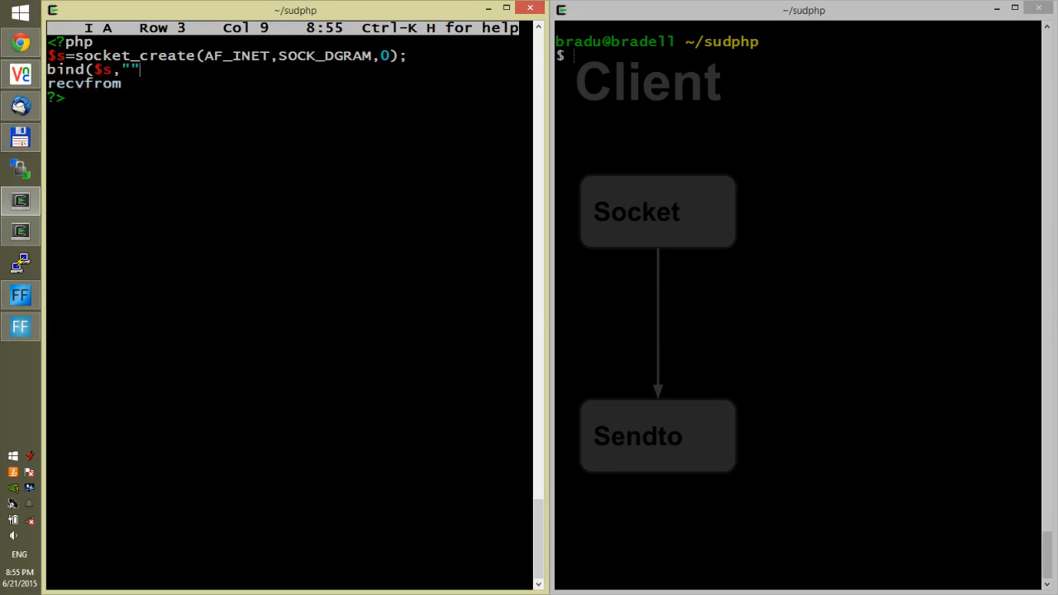
text(local)
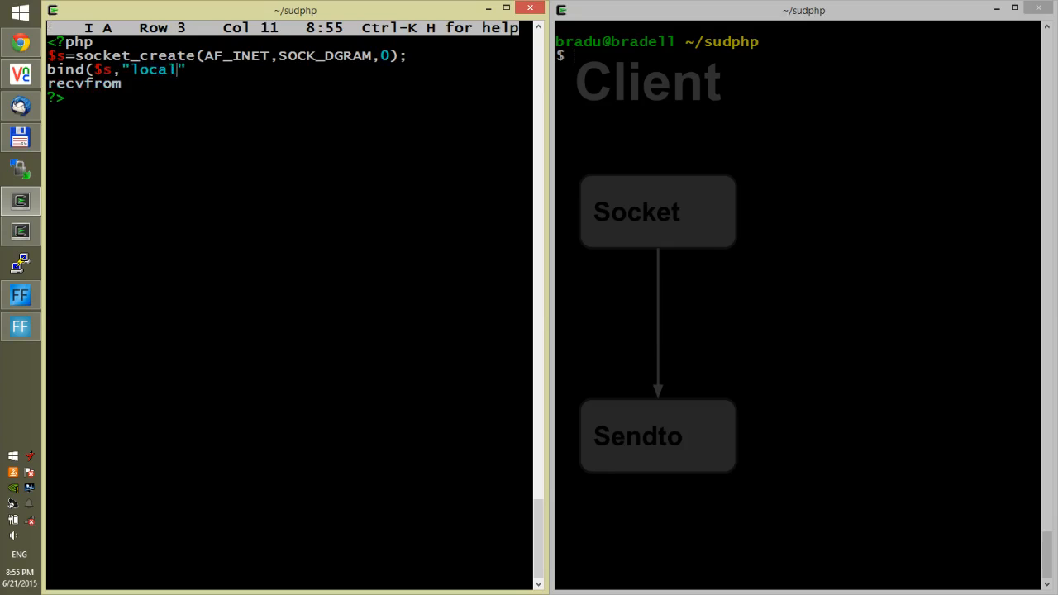
text(host)
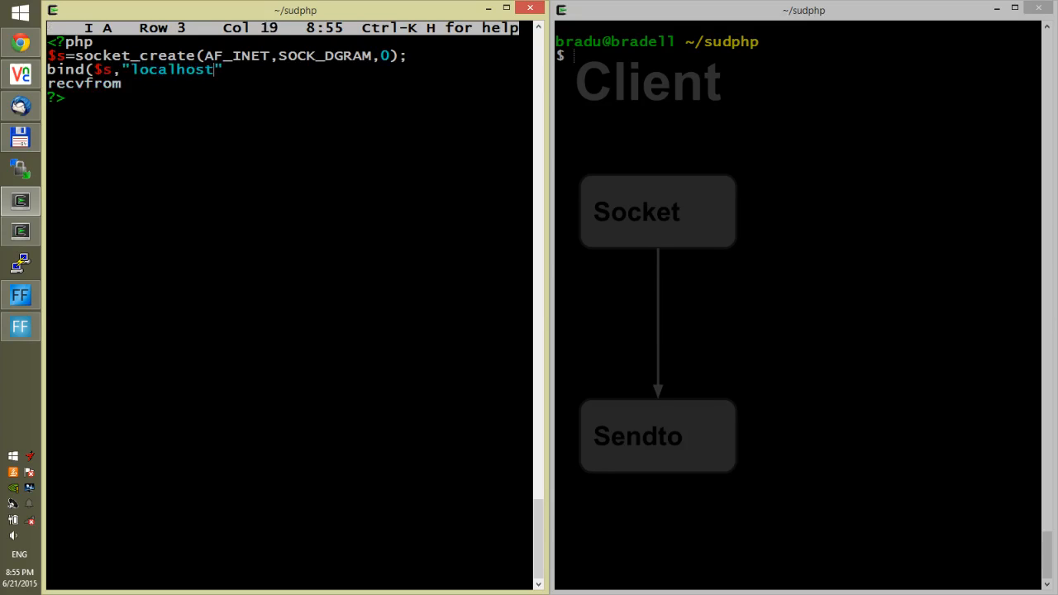
text(,)
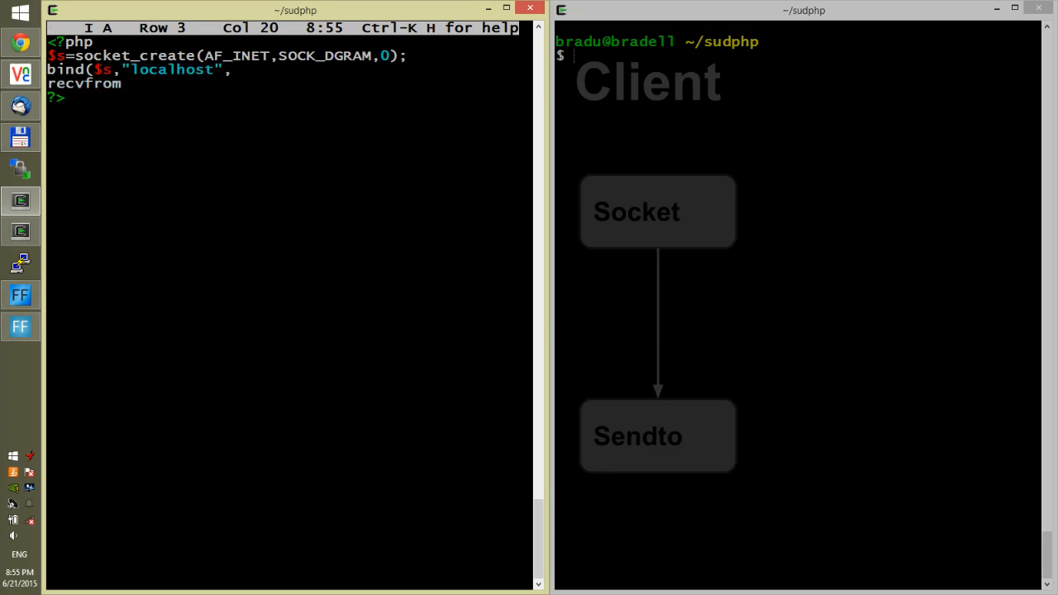
text(8888)
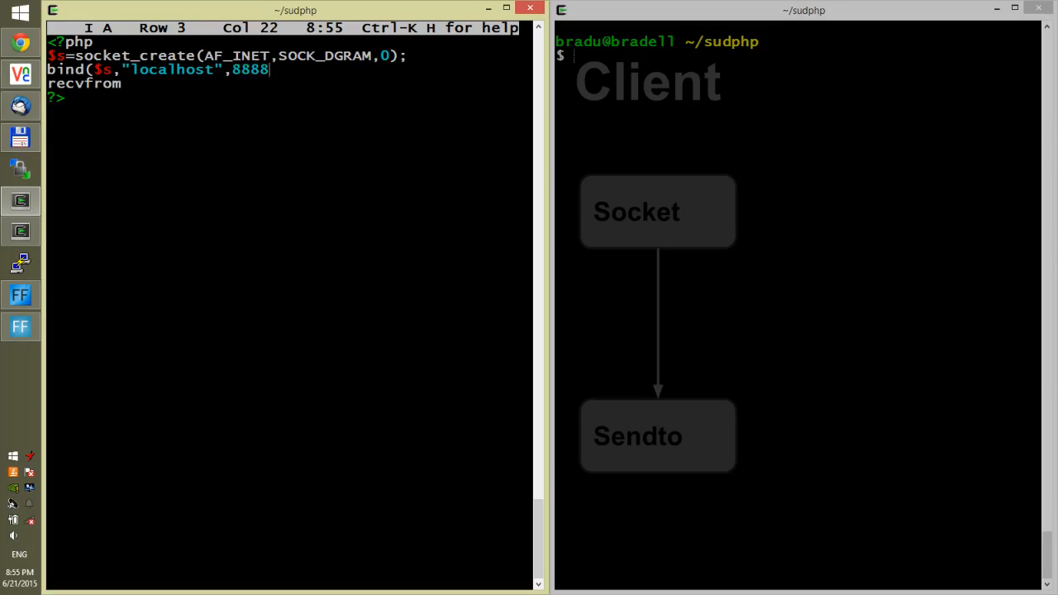
text(;)
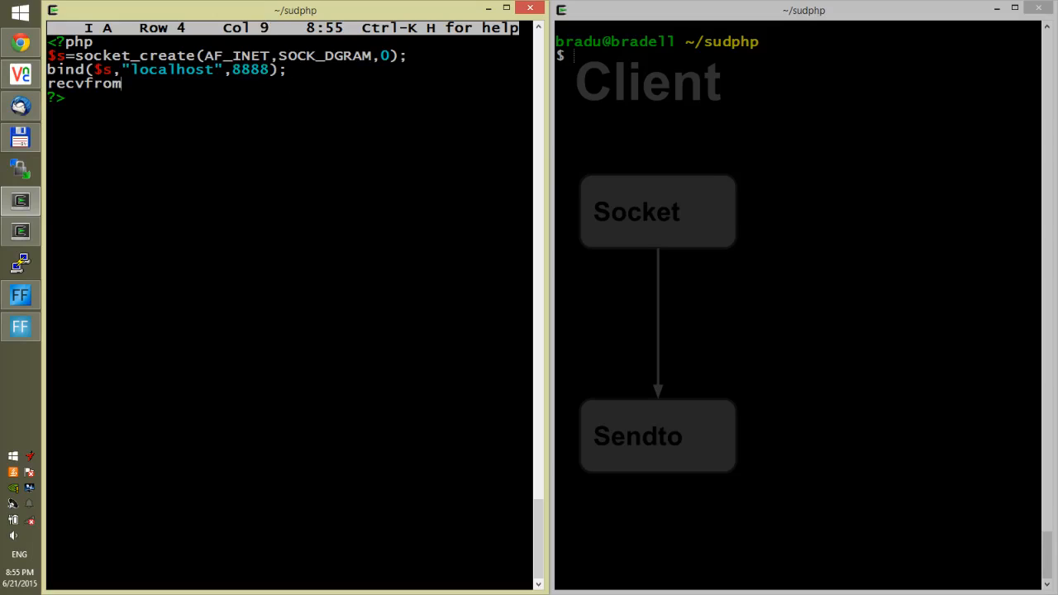
Fill in the receive call as recvfrom($s,$buf,100,0,$rip,$rip);.
text(()
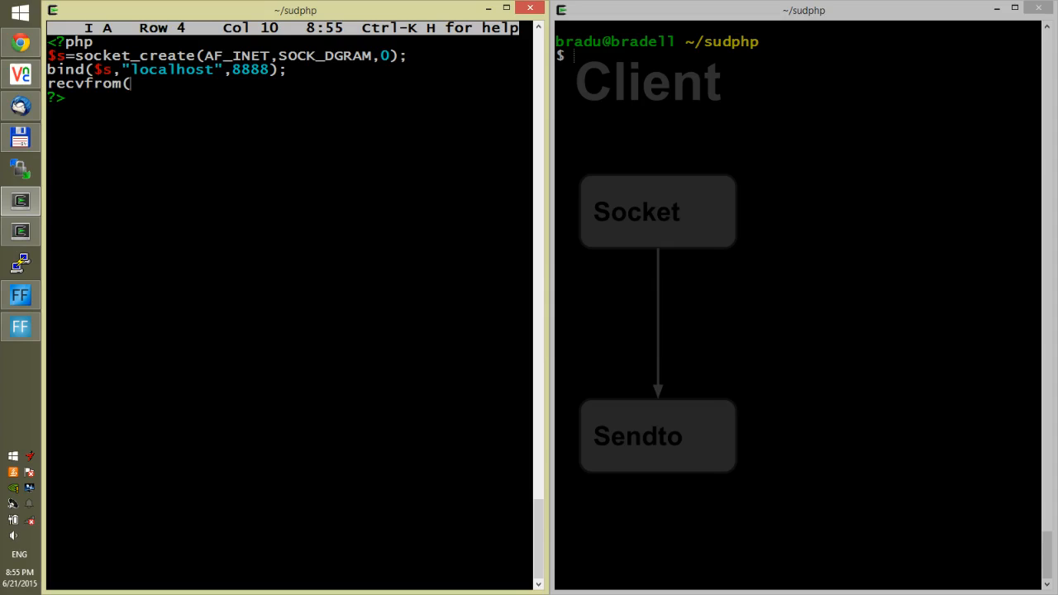
text($s)
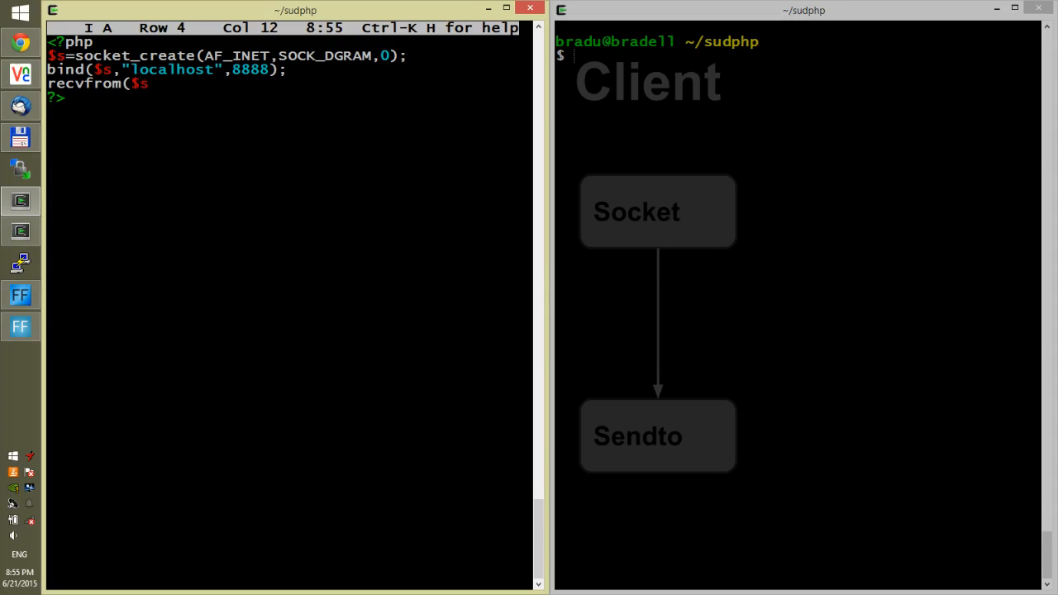
text(,)
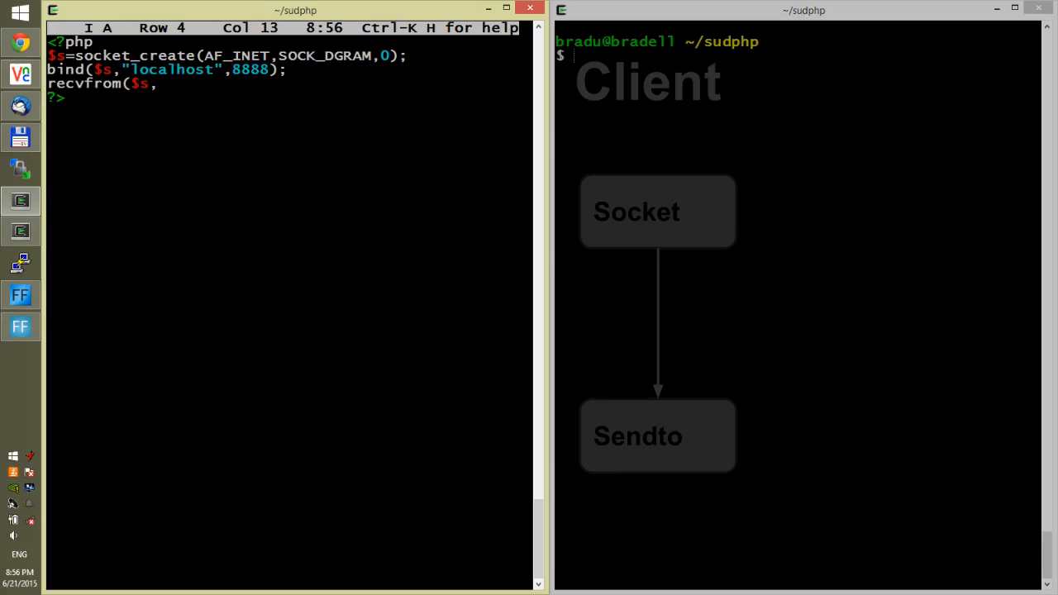
text($bu)
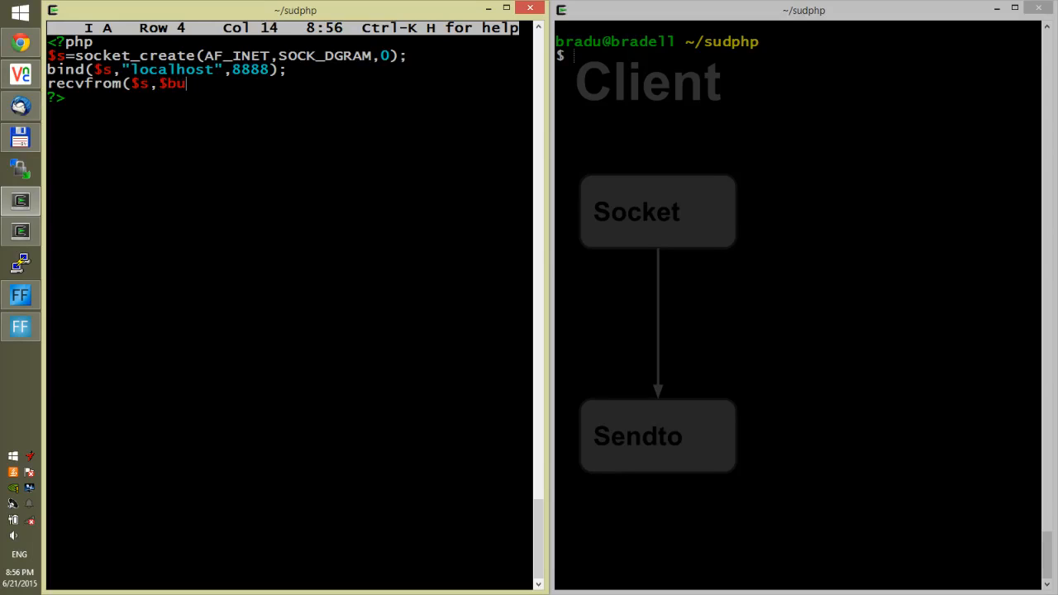
text(f,)
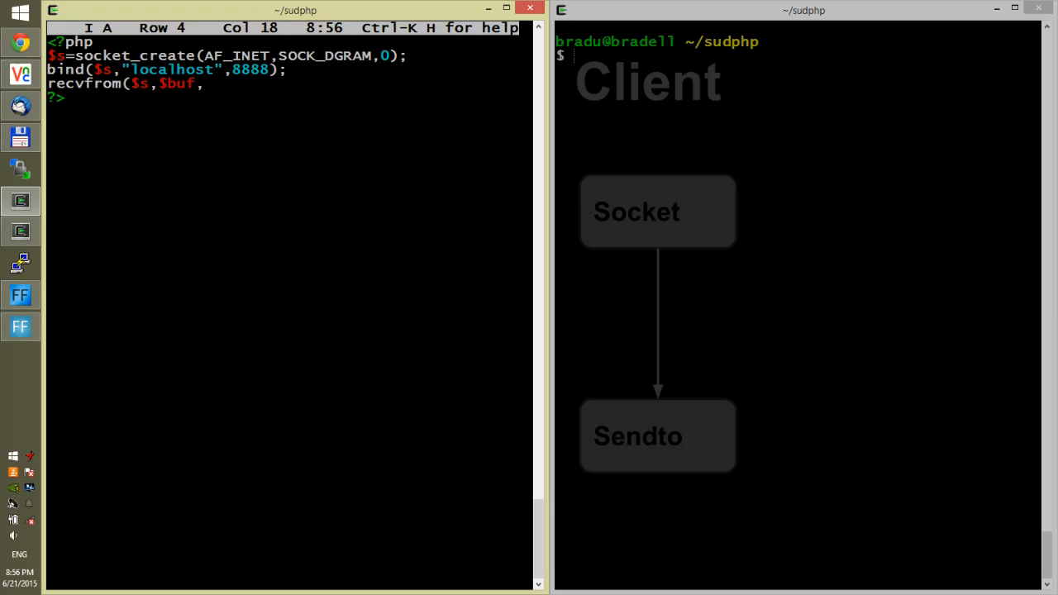
text(100)
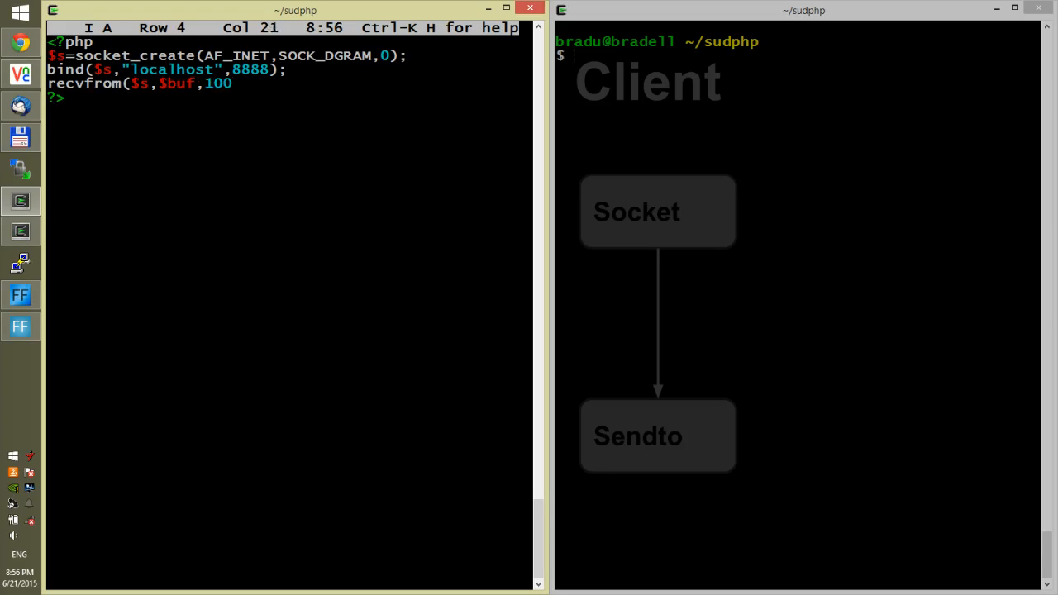
text(,0)
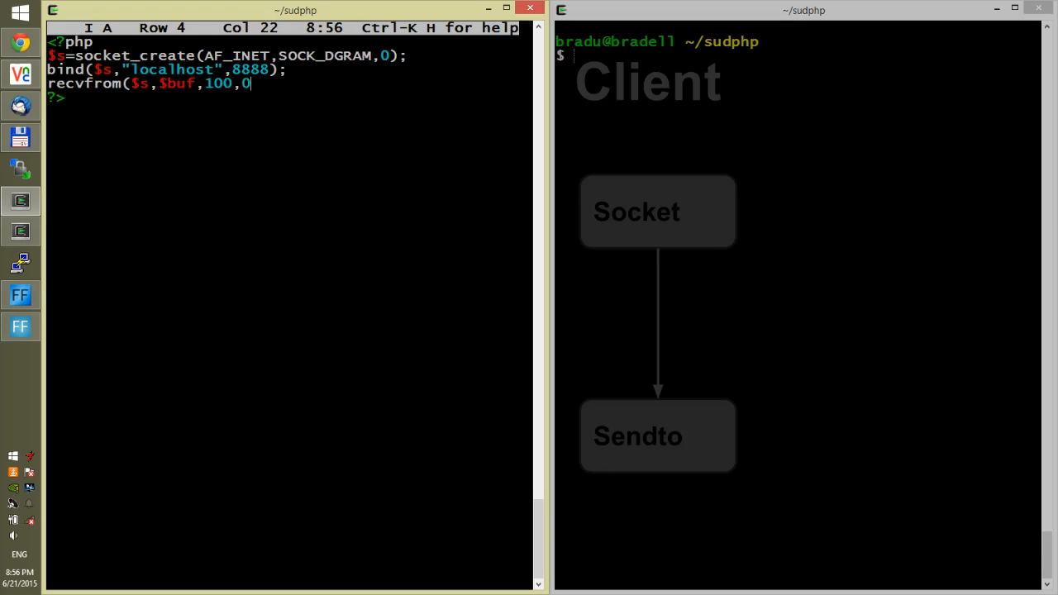
text(,)
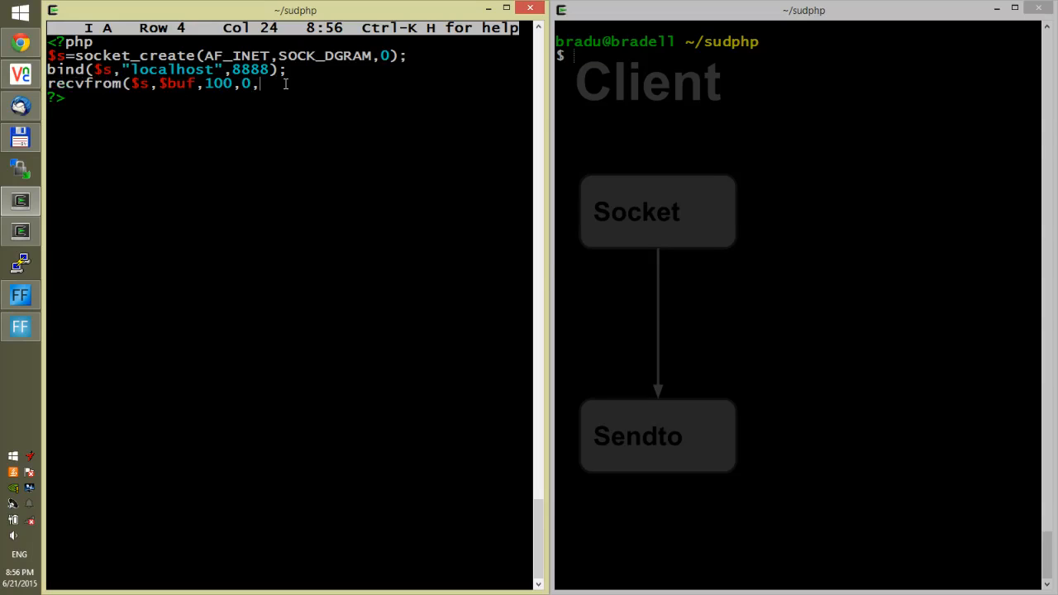
text($)
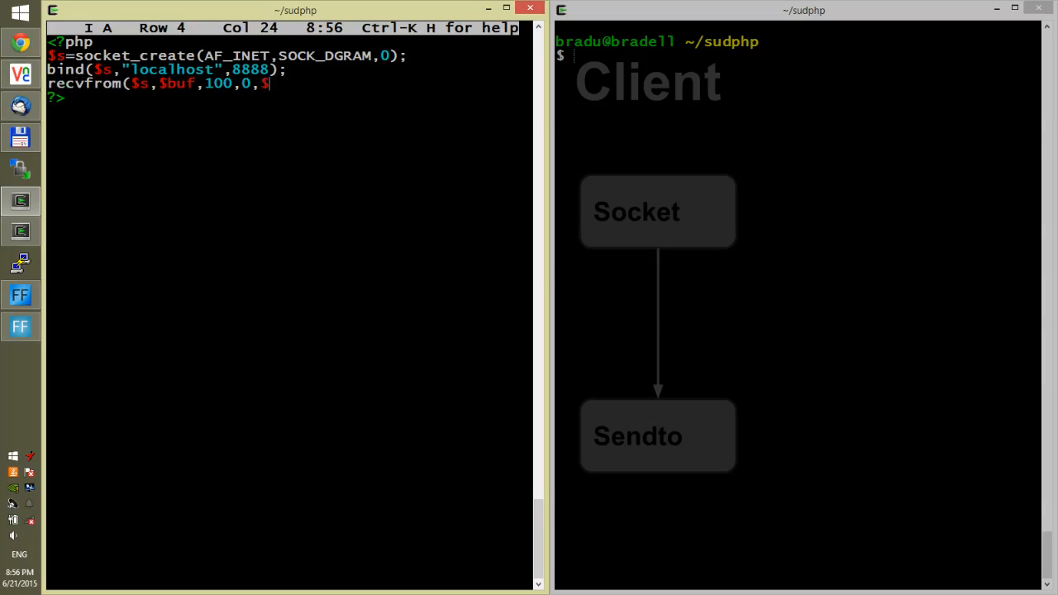
text(rip)
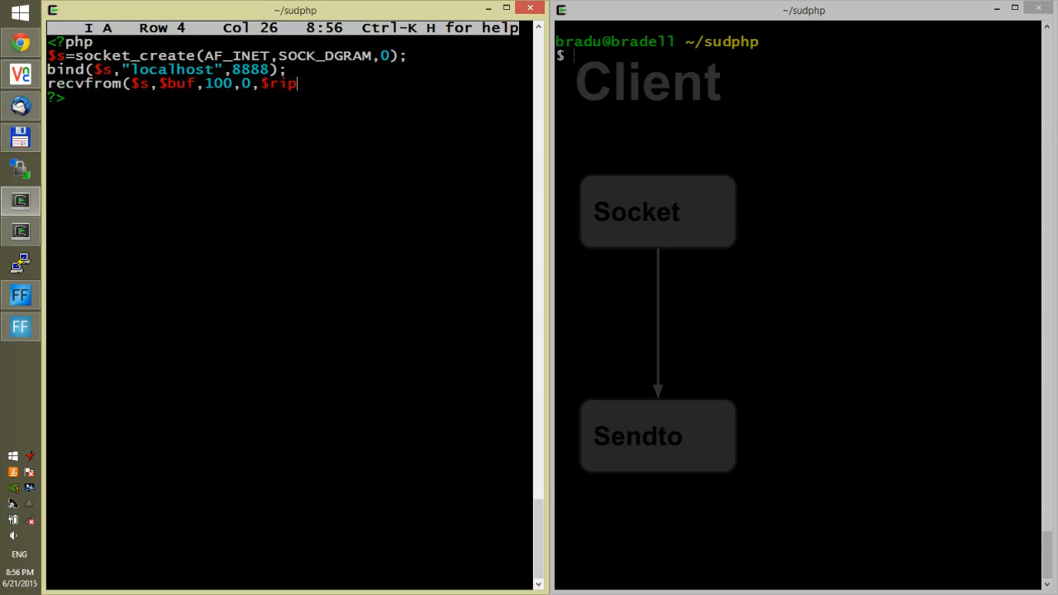
text(,)
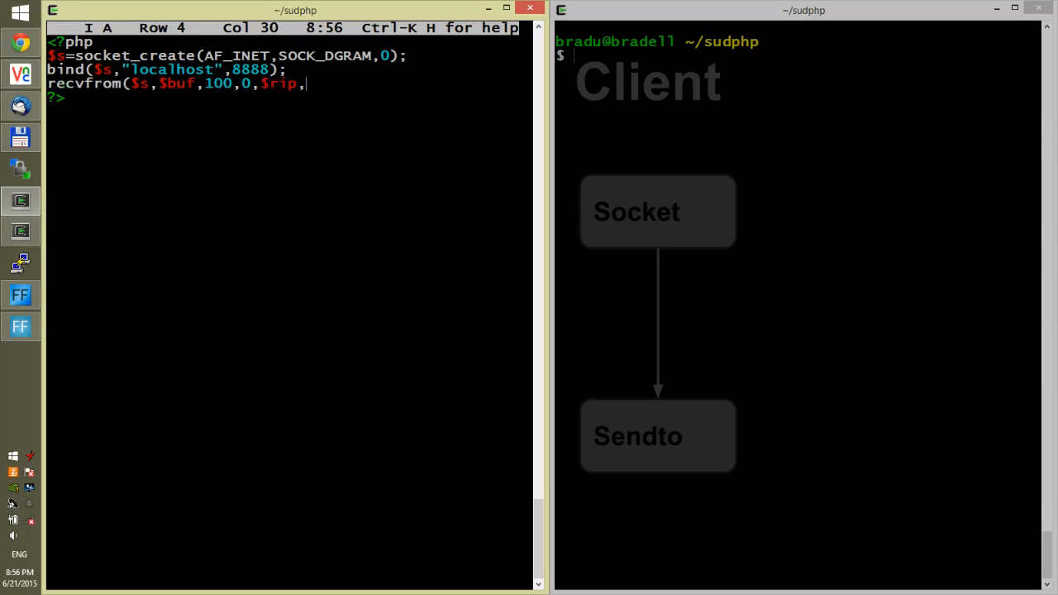
text($rip)
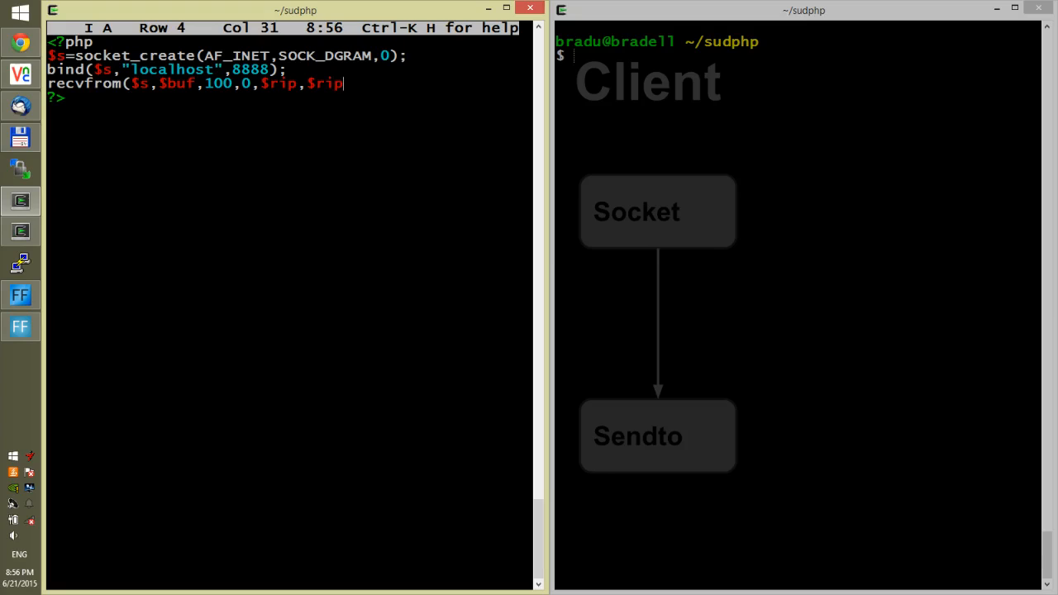
text();)
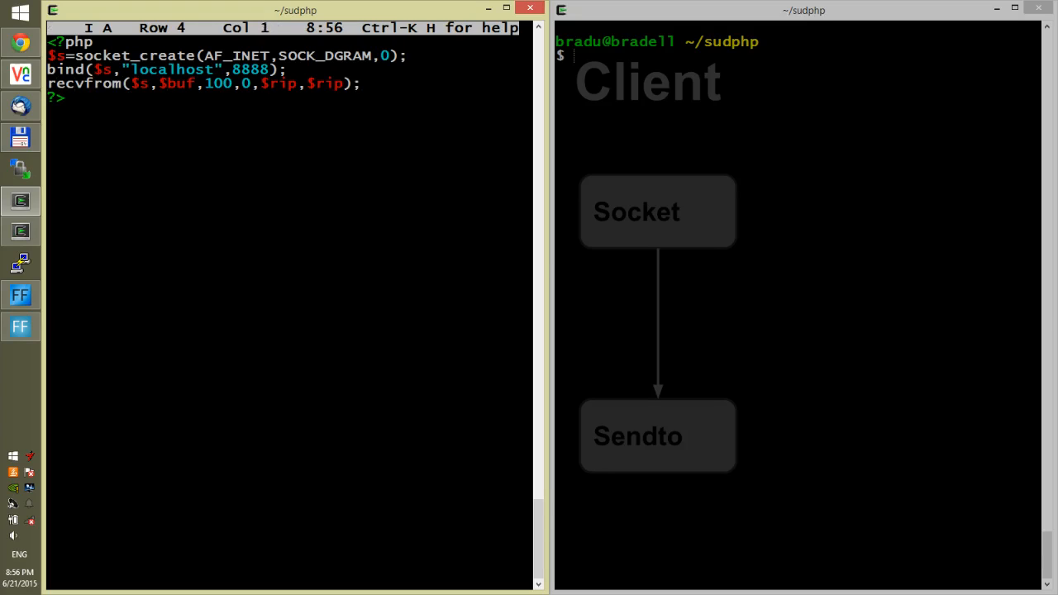
Prefix bind and recvfrom with socket_, then save s.php and exit JOE.
text(socket_)
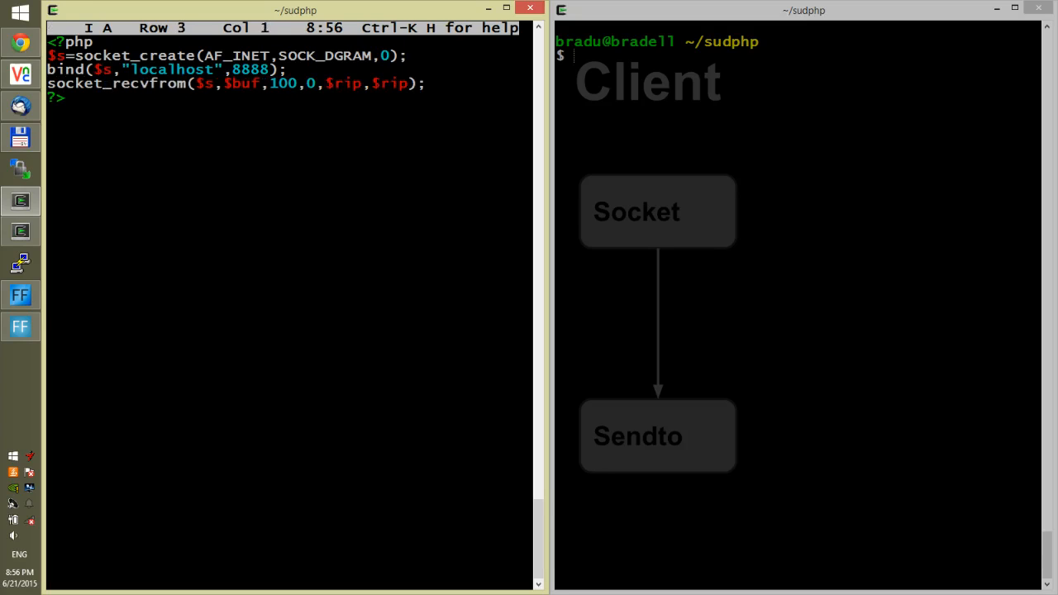
text(so)
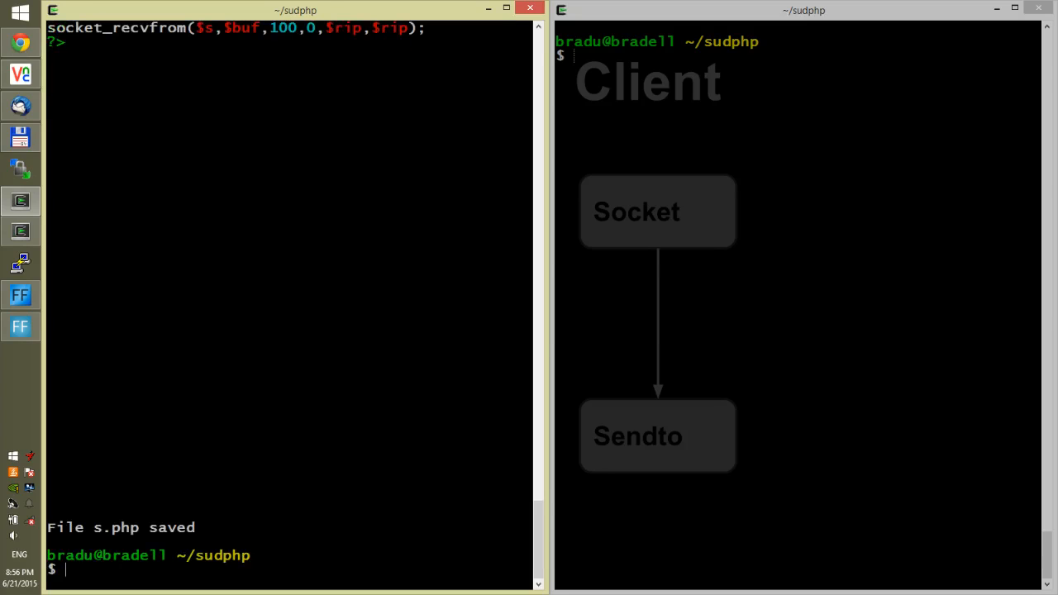
Start the server with php s.php and copy it to c.php for editing.
text(php s.php)
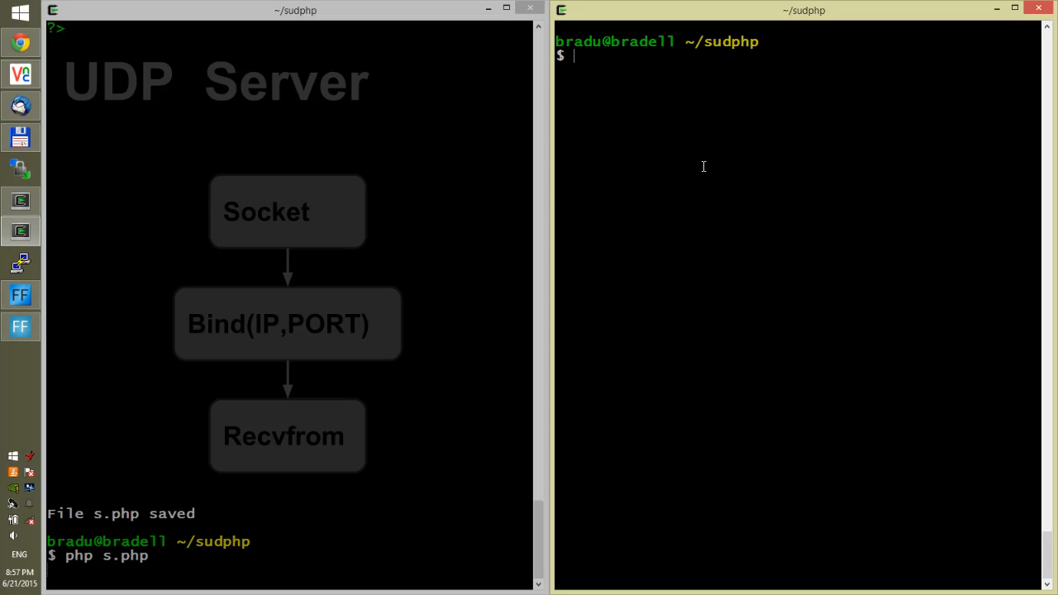
text(cp)
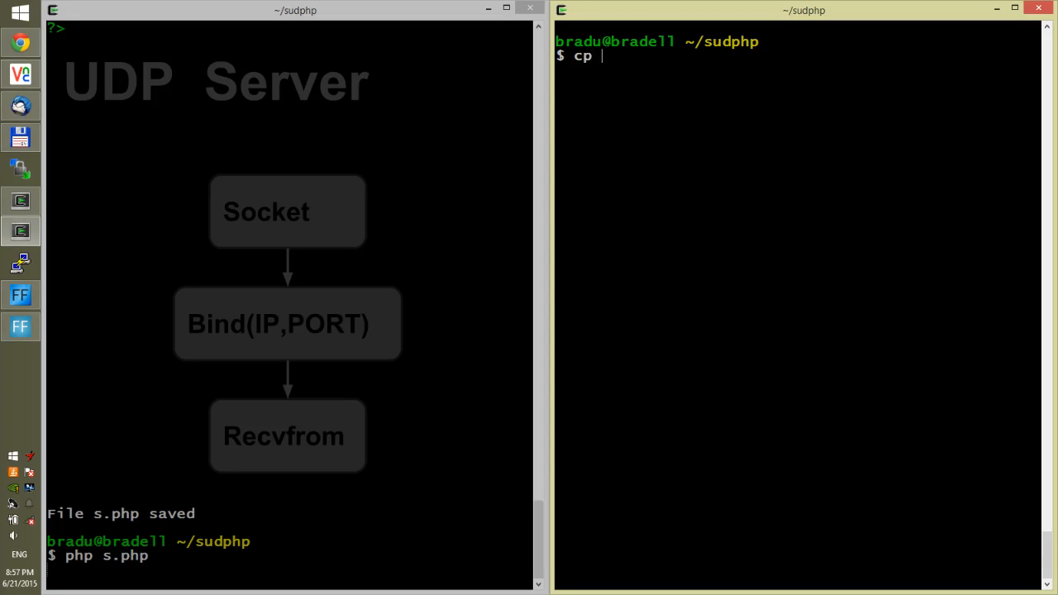
text(s.php c)
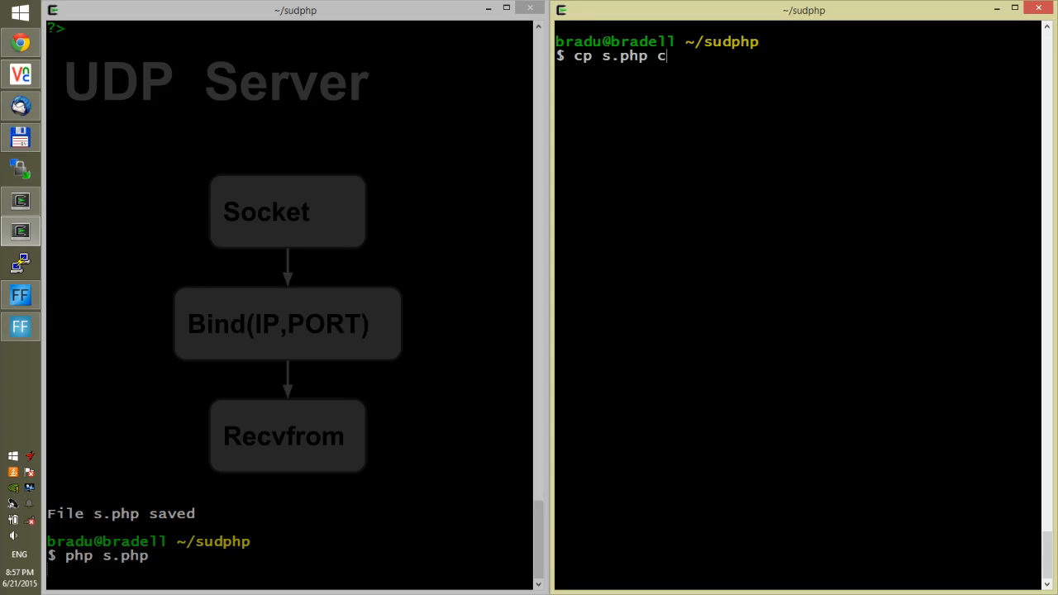
text(.php)
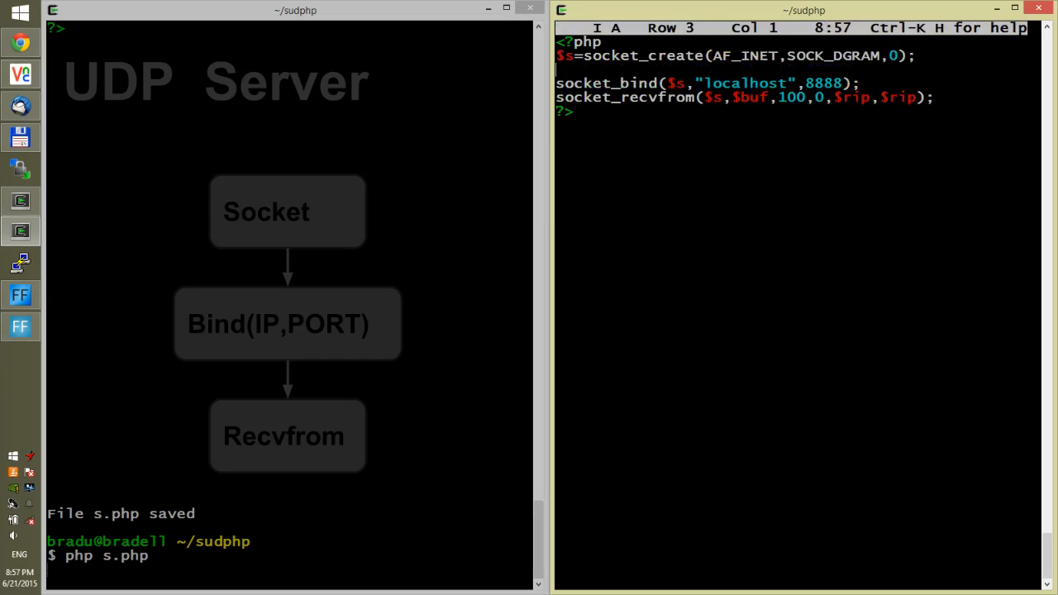
Remove bind from c.php, socket_sendto "hello" to localhost:8888, then save and run it.
key(Down)
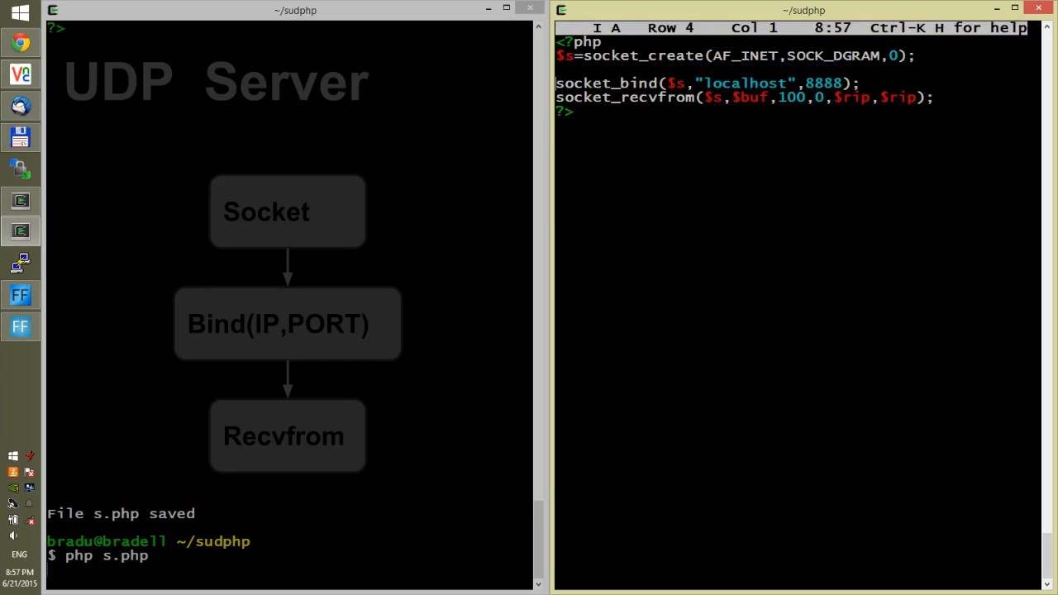
key(Down)
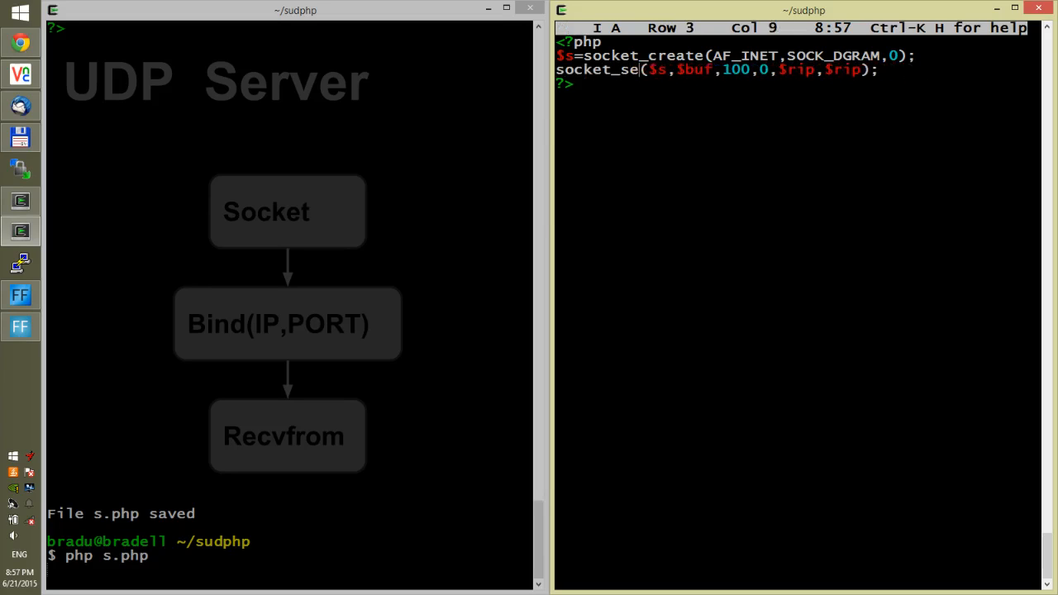
text(ndto)
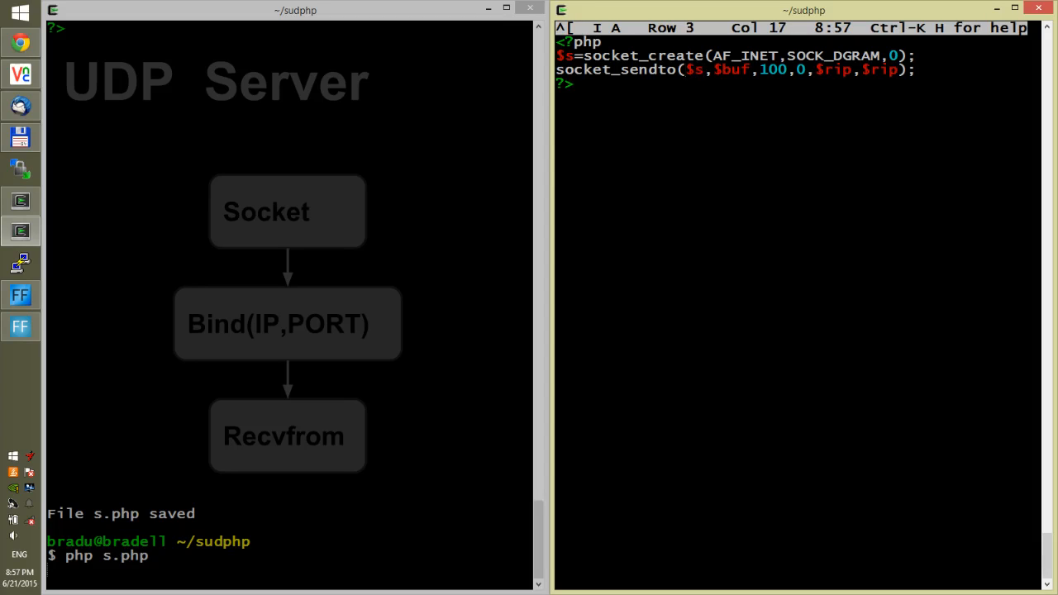
key(Right)
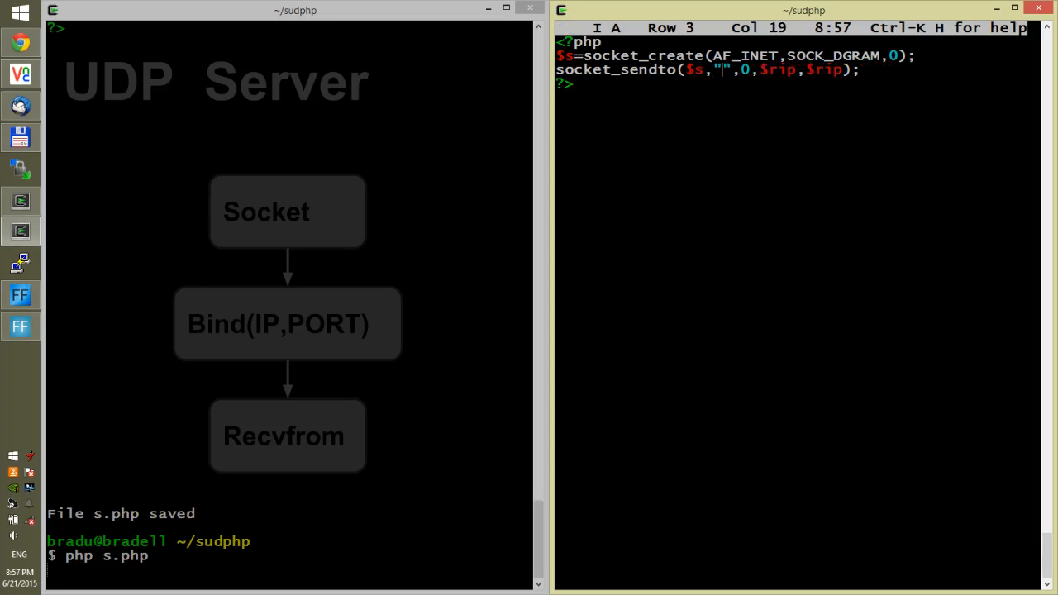
text(hello)
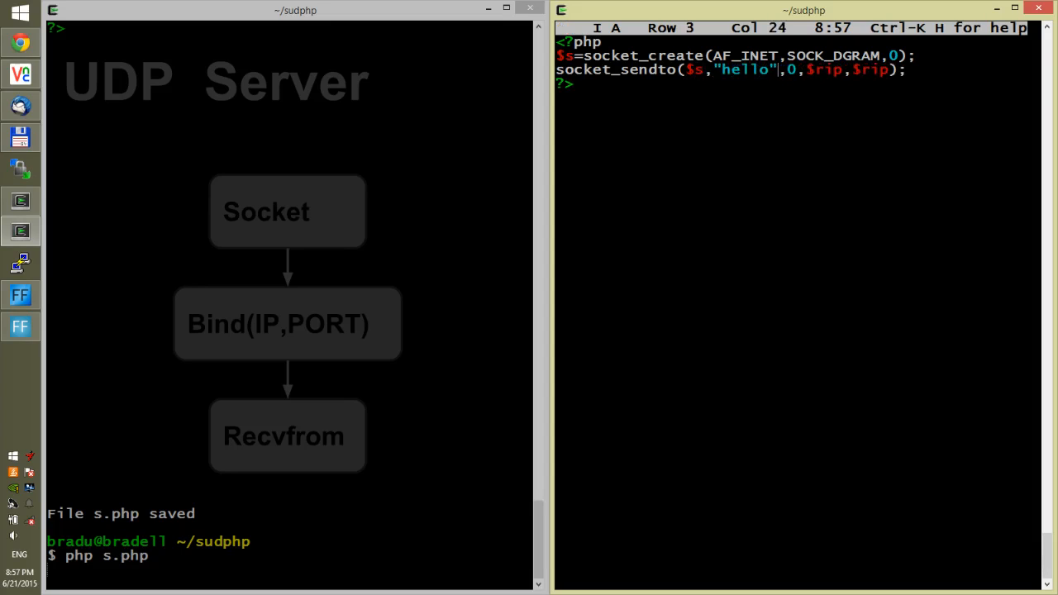
text(,)
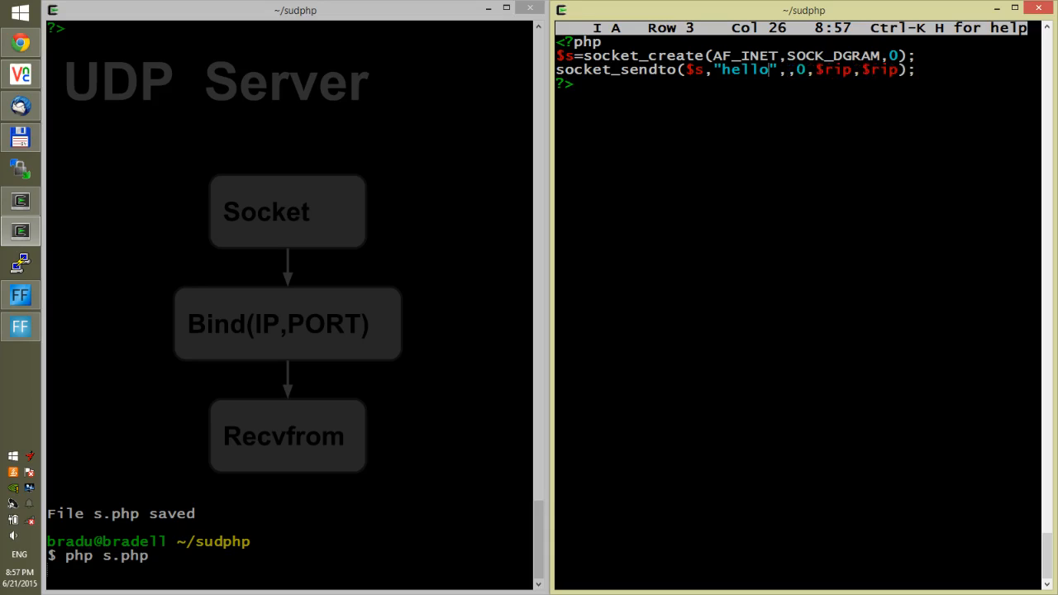
key(Escape)
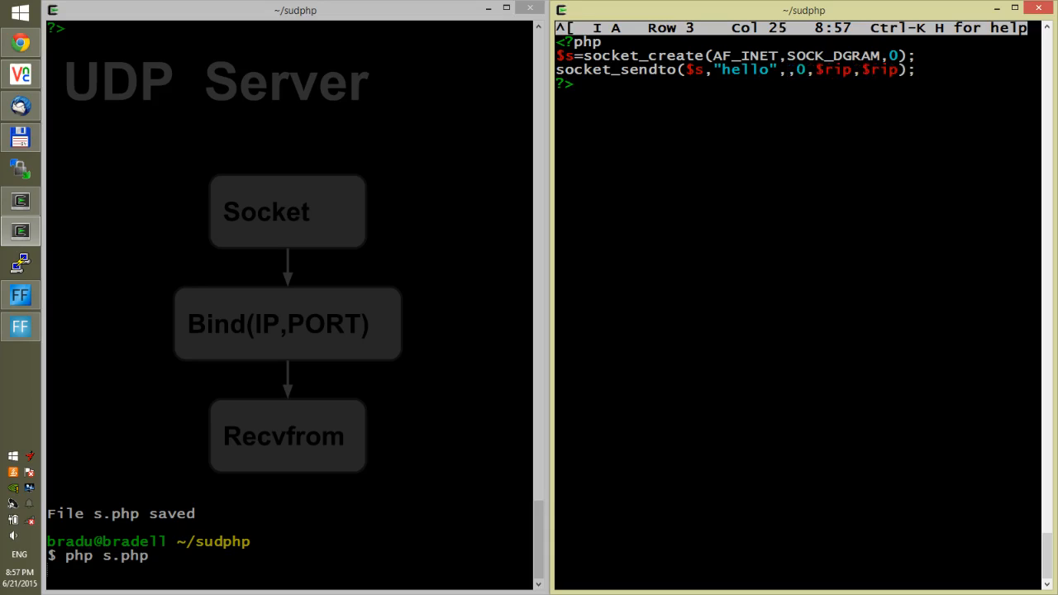
text(5,0)
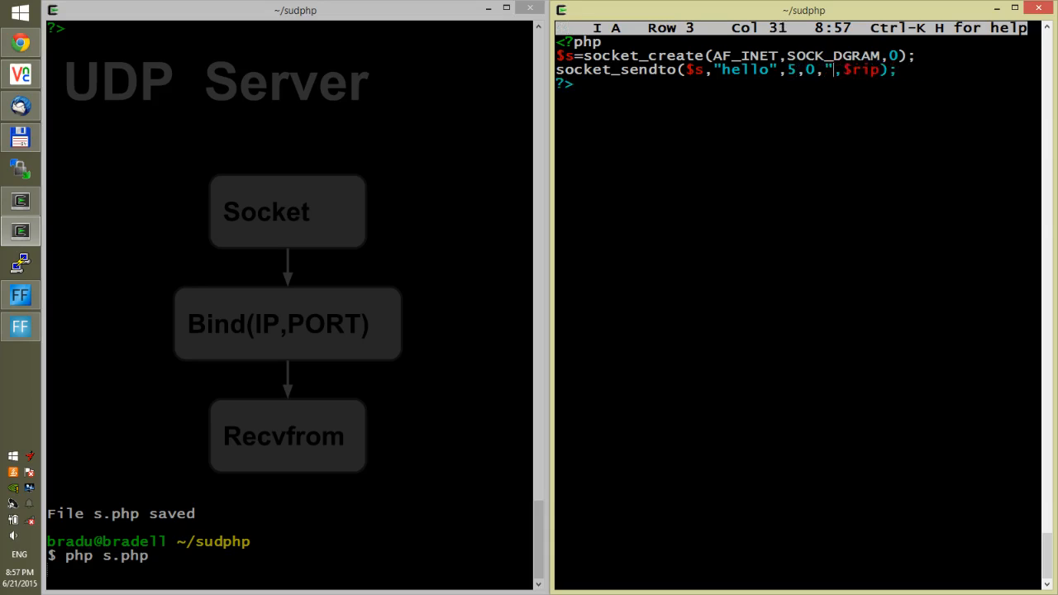
text(localhost)
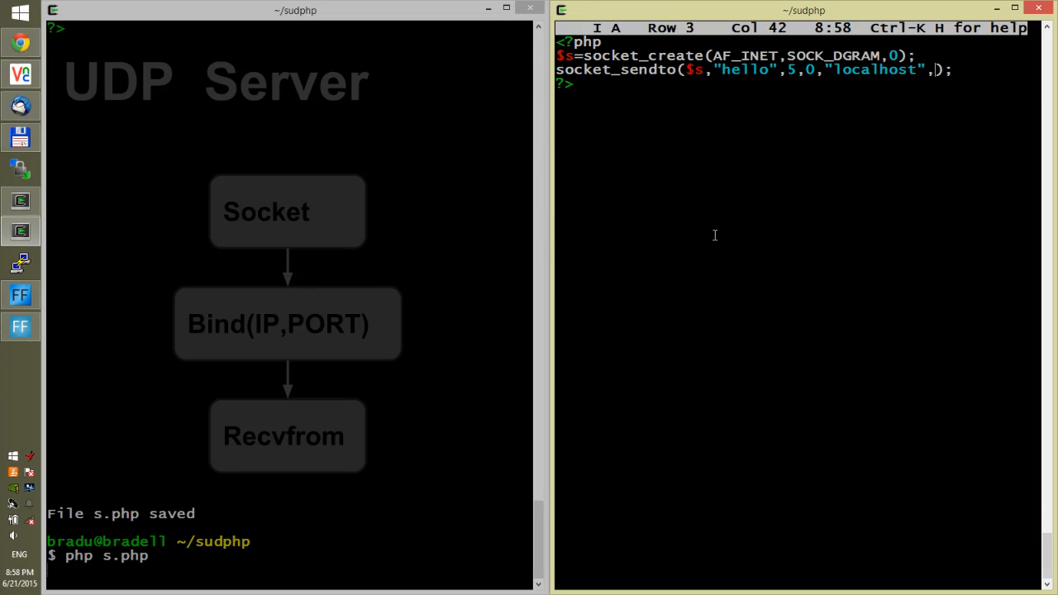
text(88)
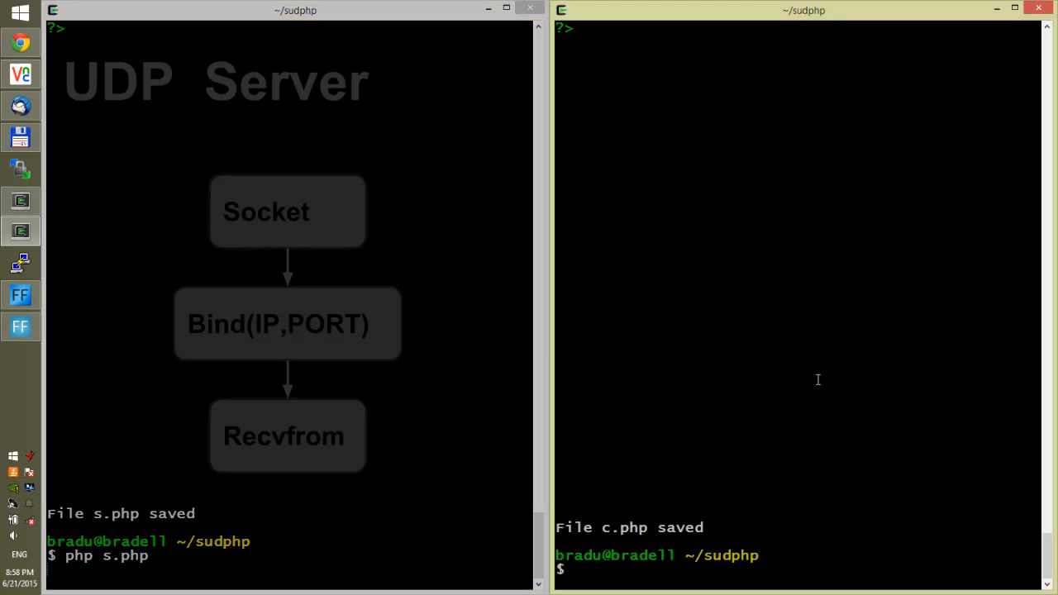
text(php c.php)
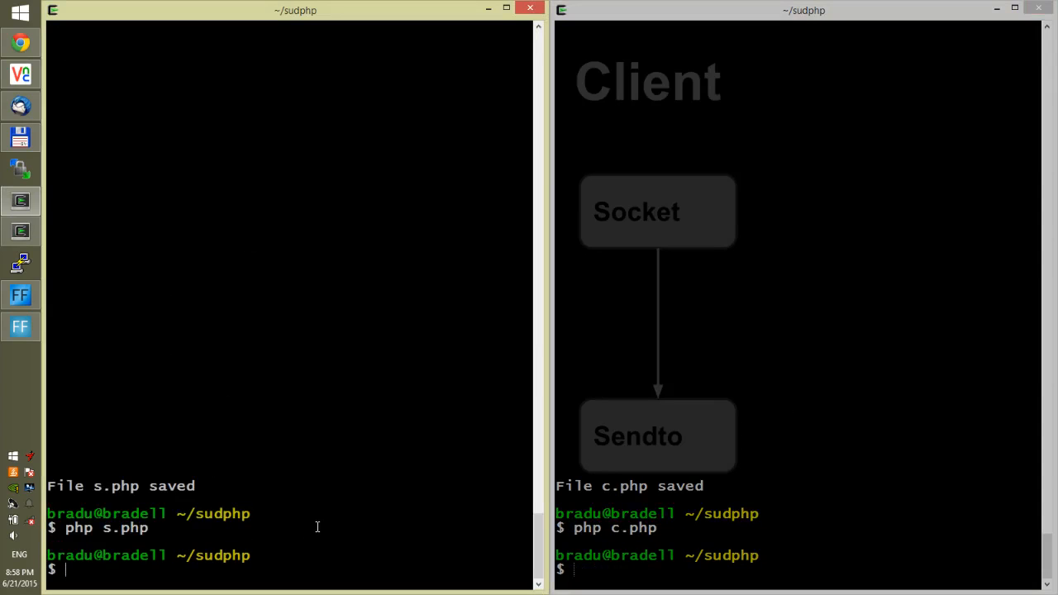
Reopen s.php and start an echo line printing "Received " followed by $buf.
text(joe s.php)
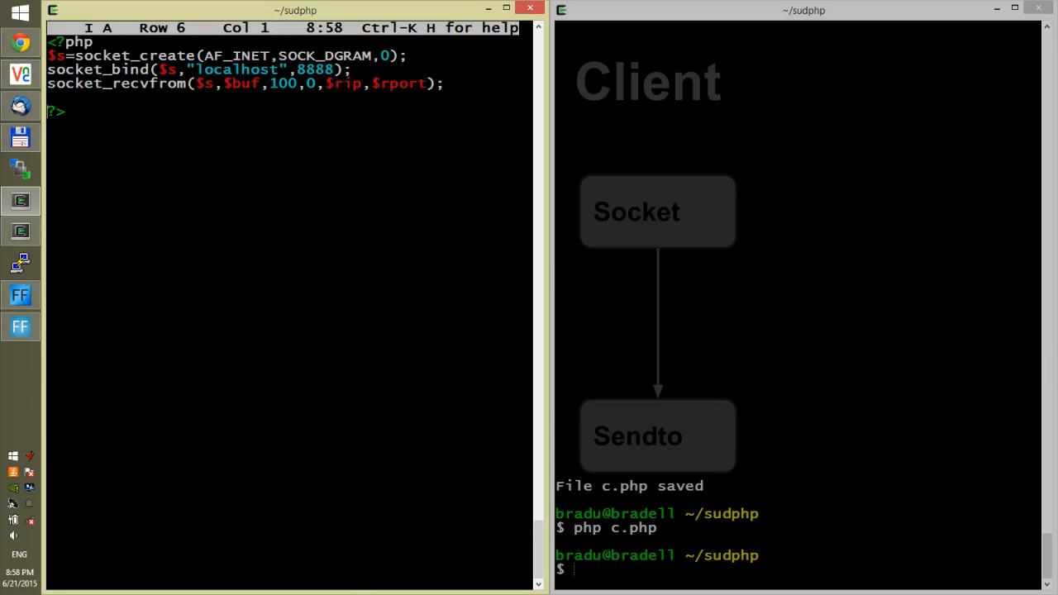
text(ech)
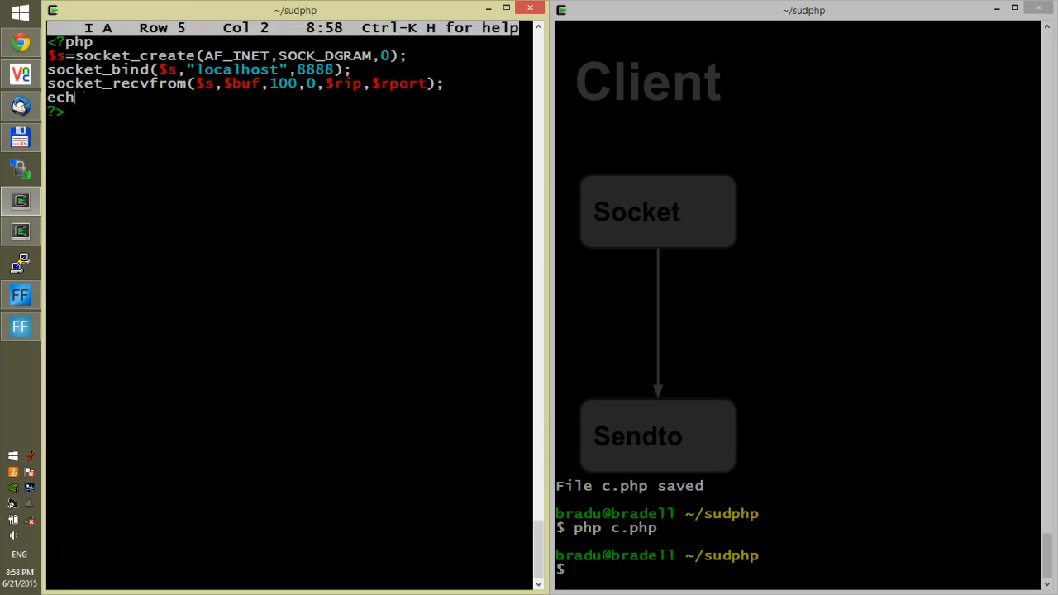
text(o "")
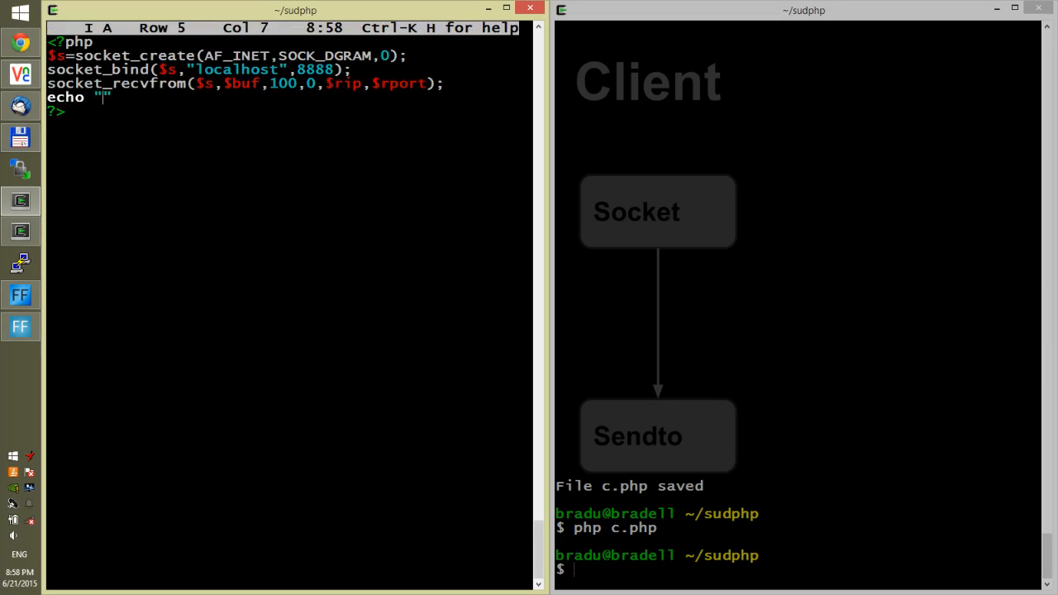
text(REcei)
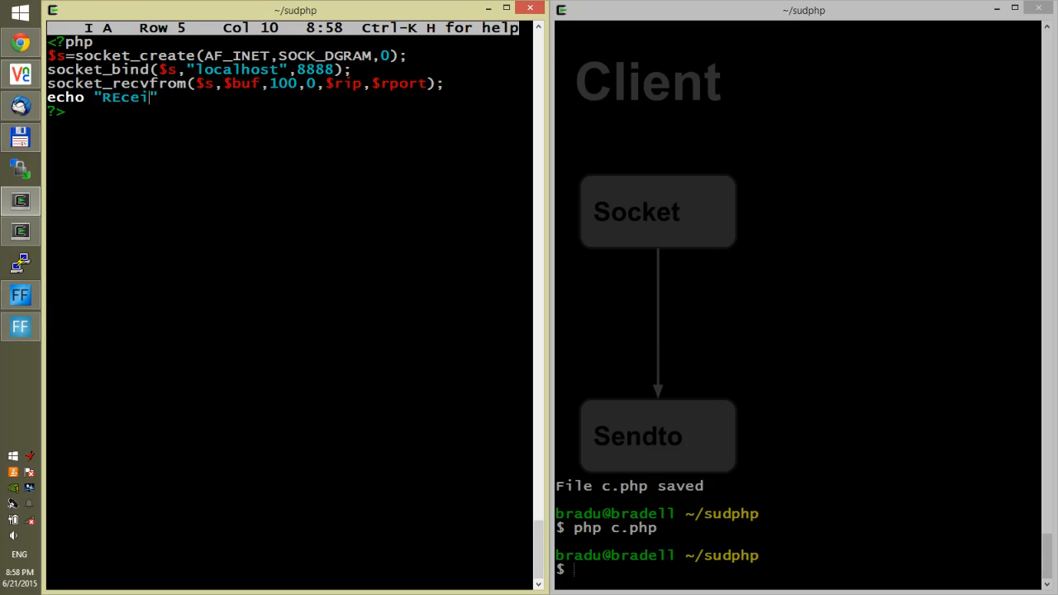
text(ved)
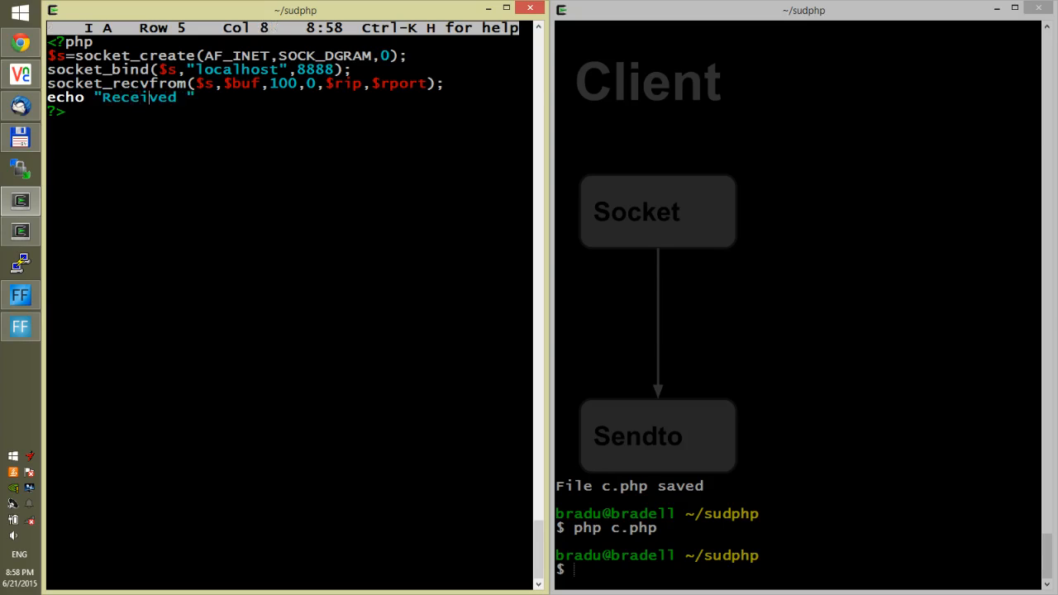
text(.)
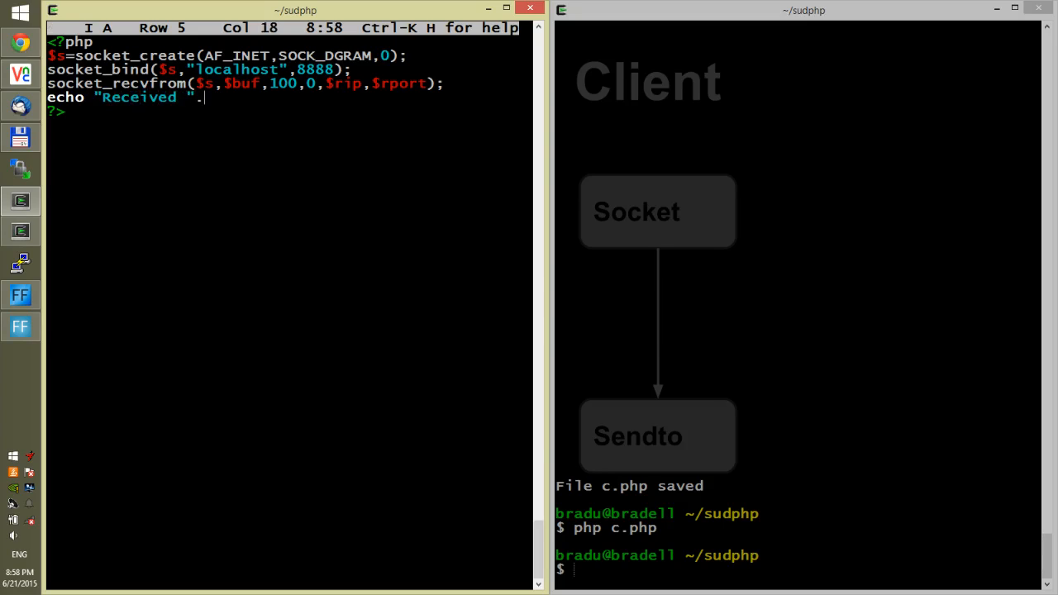
text($)
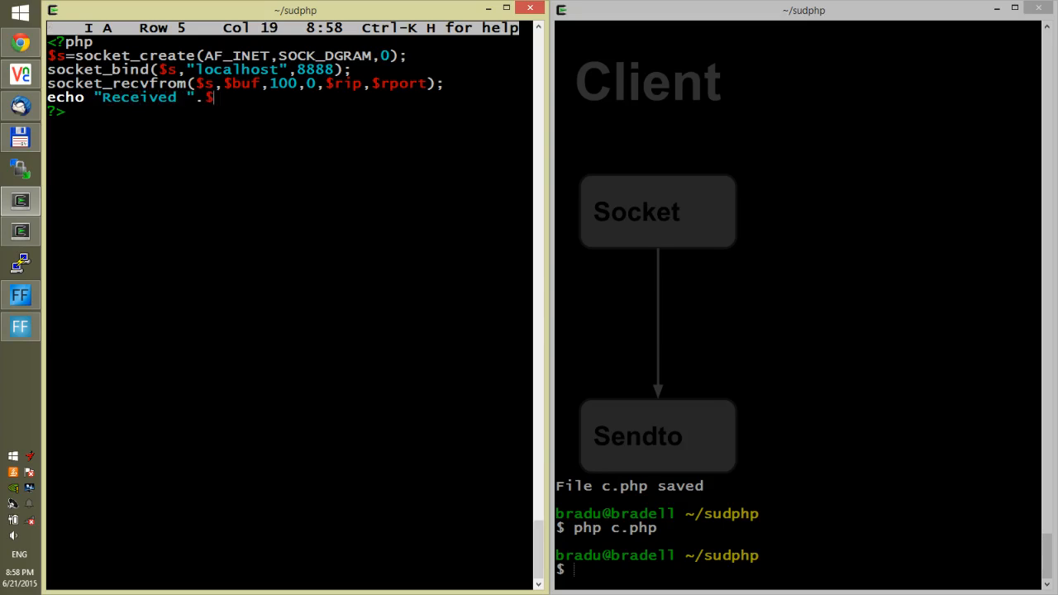
text(buf)
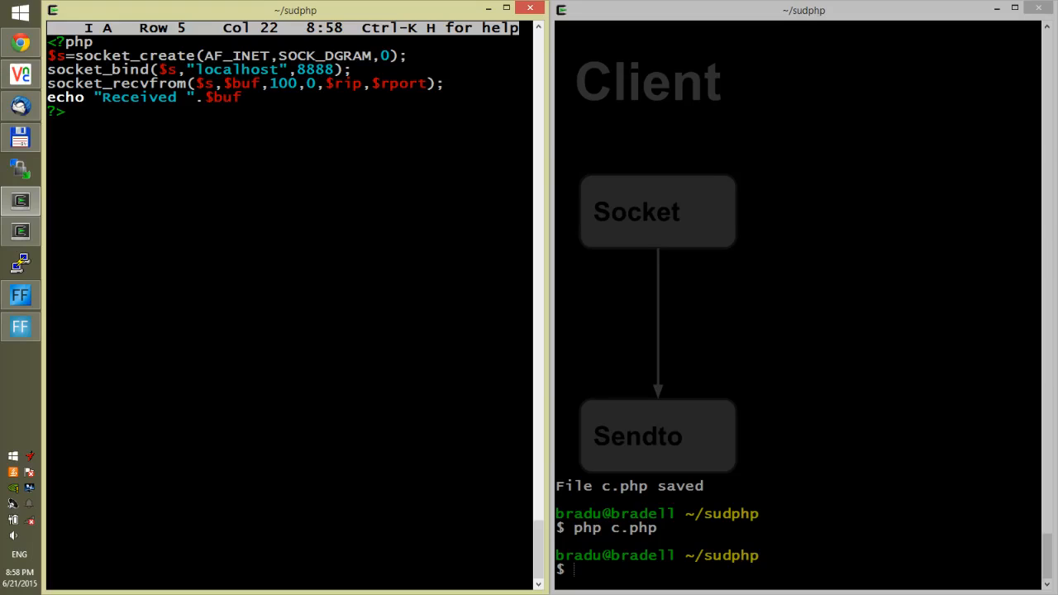
Finish the echo line with "from", the remote IP $rip and port $rport.
text(."f)
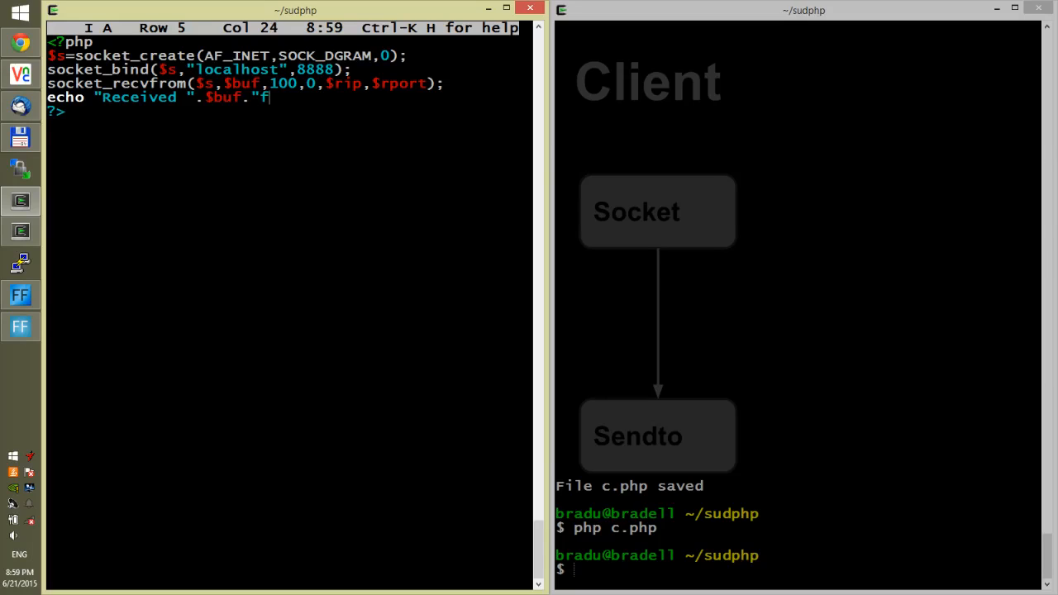
text(rom)
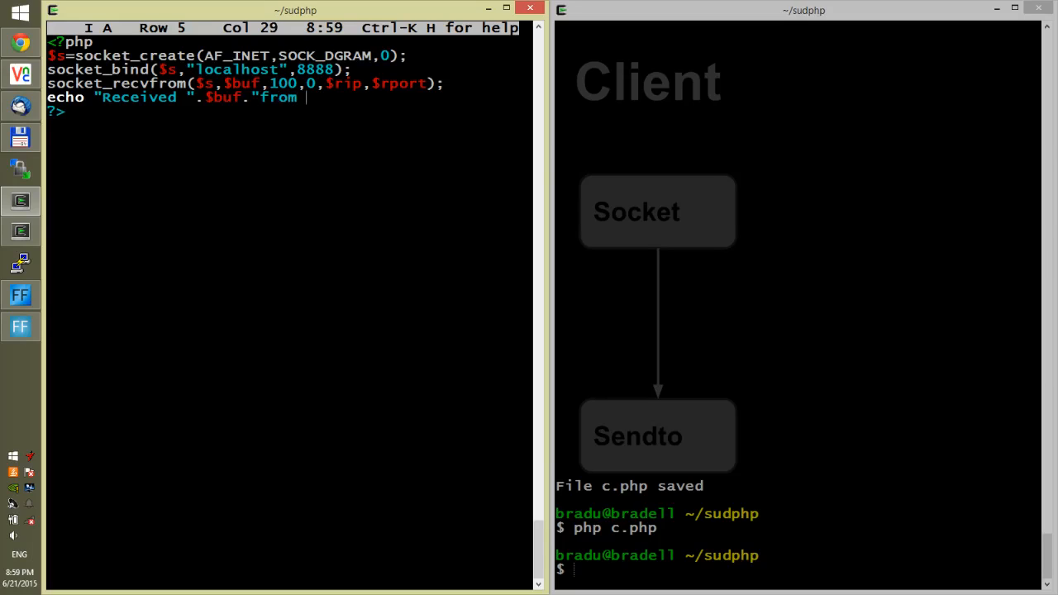
text(")
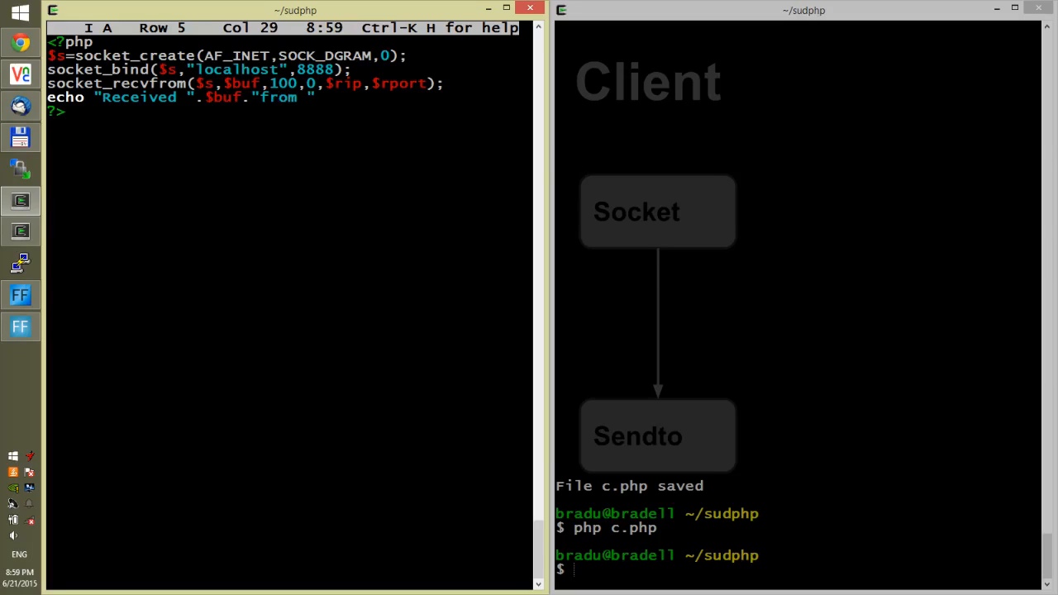
text(,$)
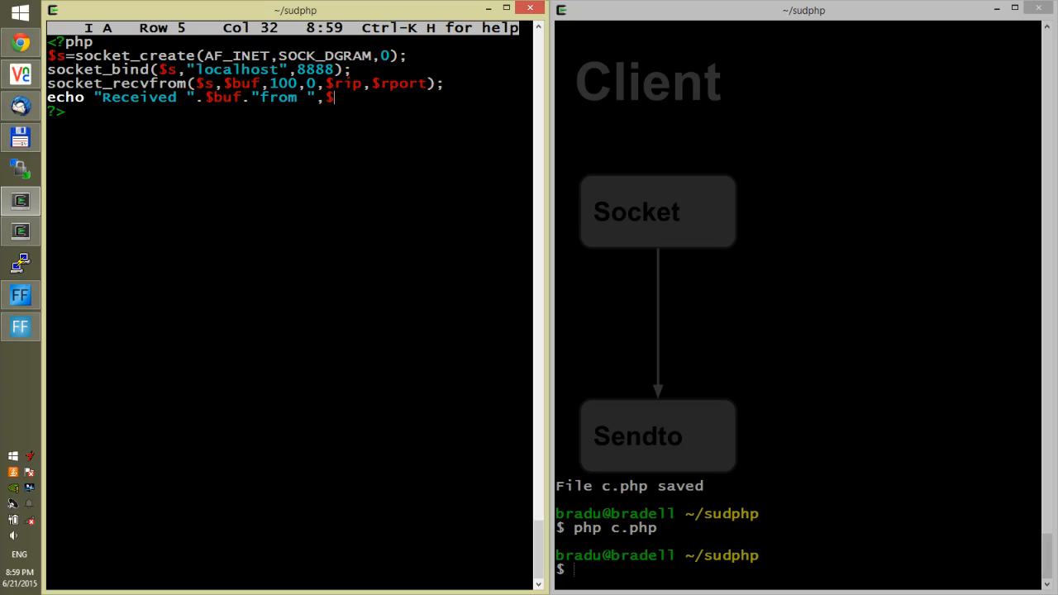
text(rip)
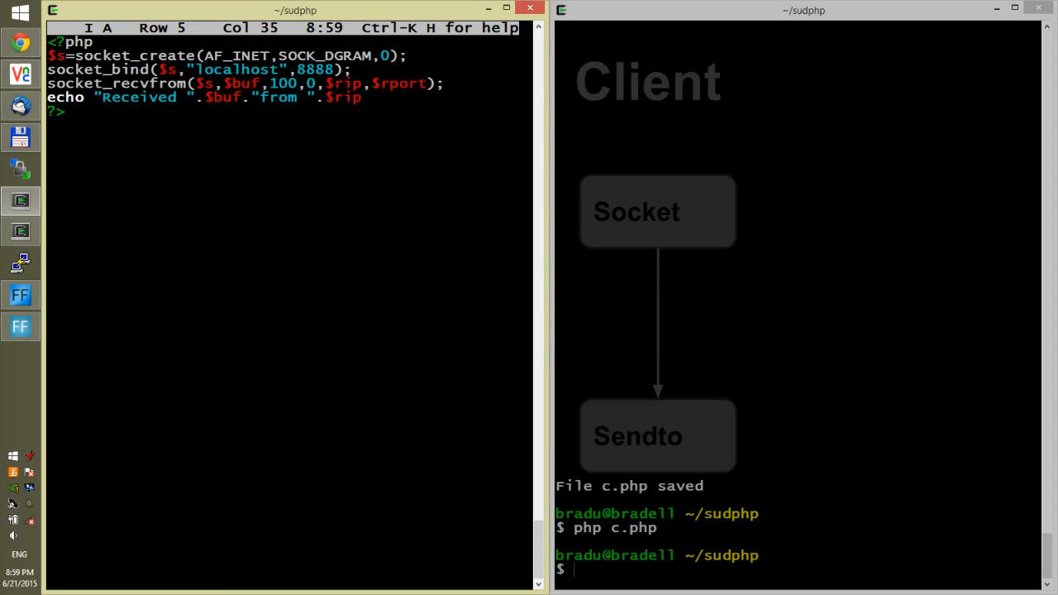
text(.)
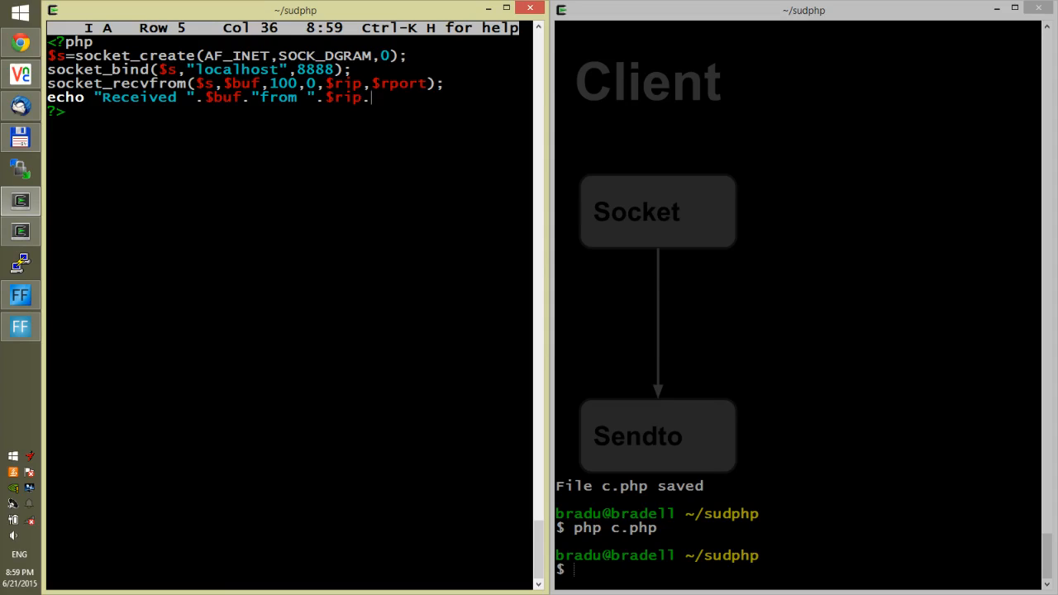
text($r)
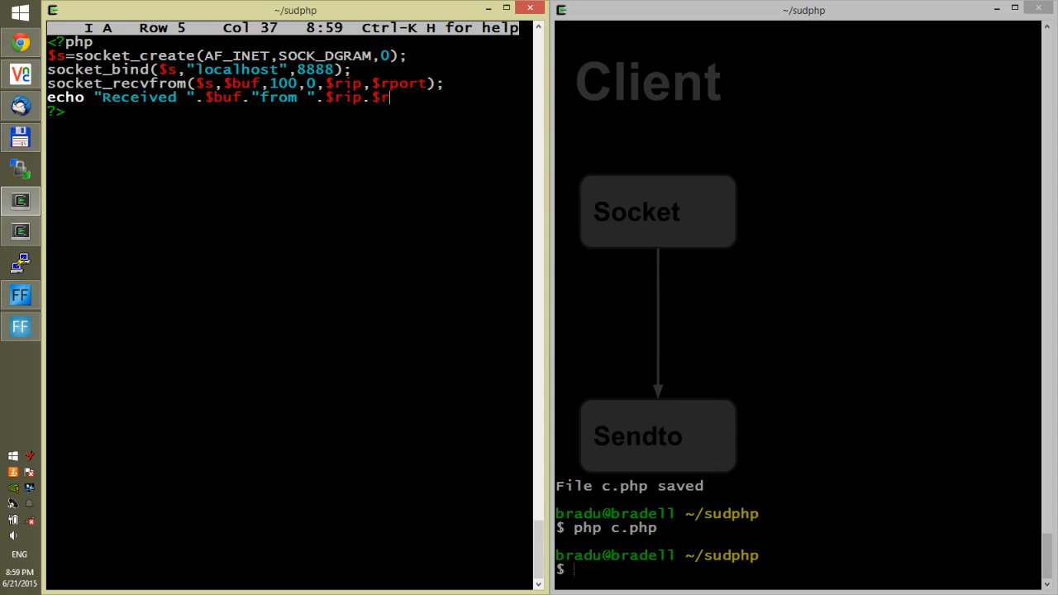
text(port)
text(php s.php)
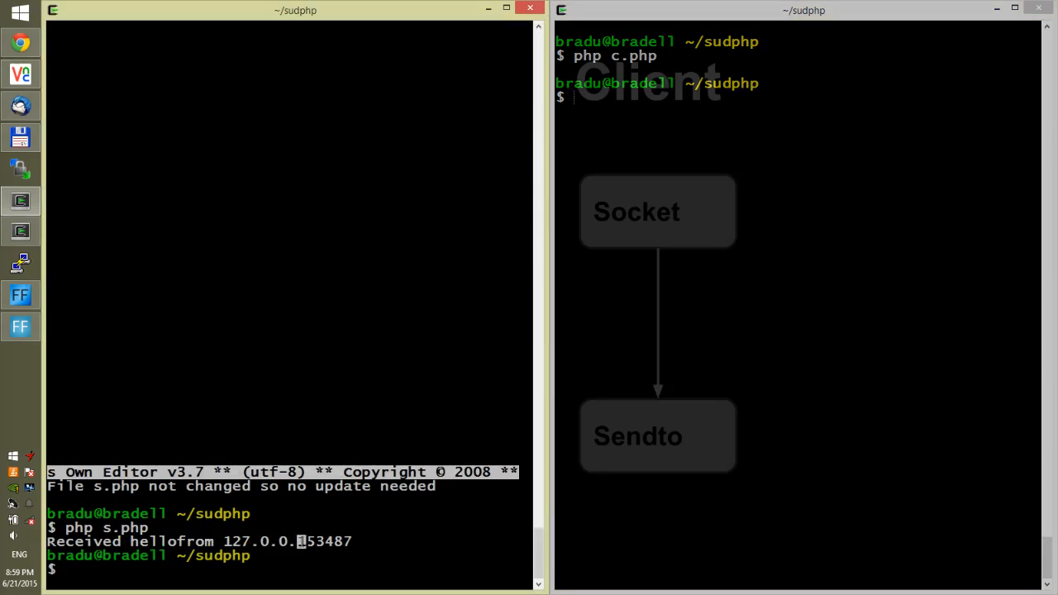
Select the run-together port in the server output, then reopen c.php in JOE.
drag(299, 542, 352, 542)
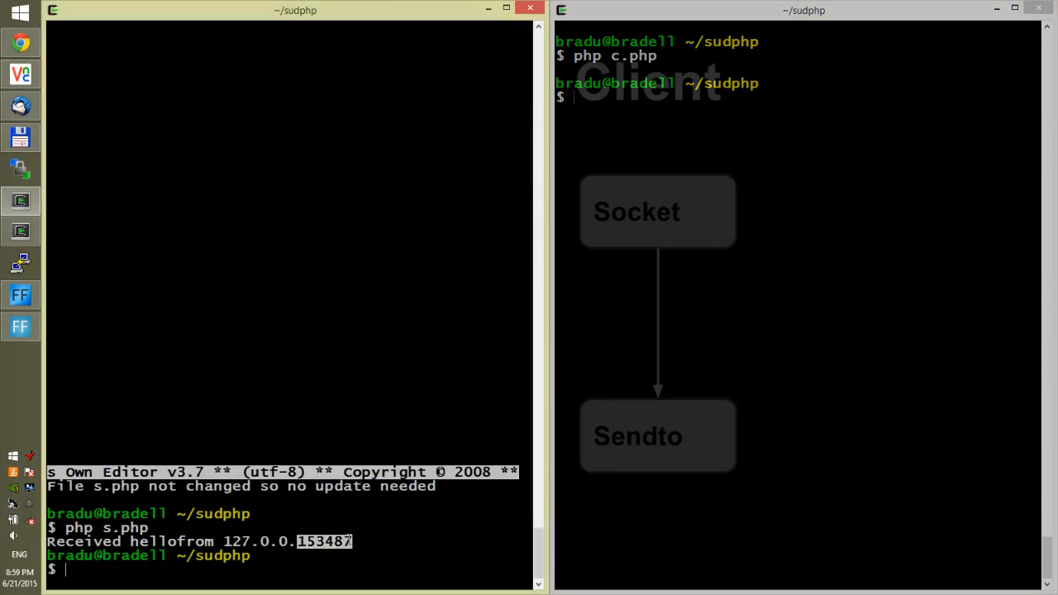
mouse_move(417, 372)
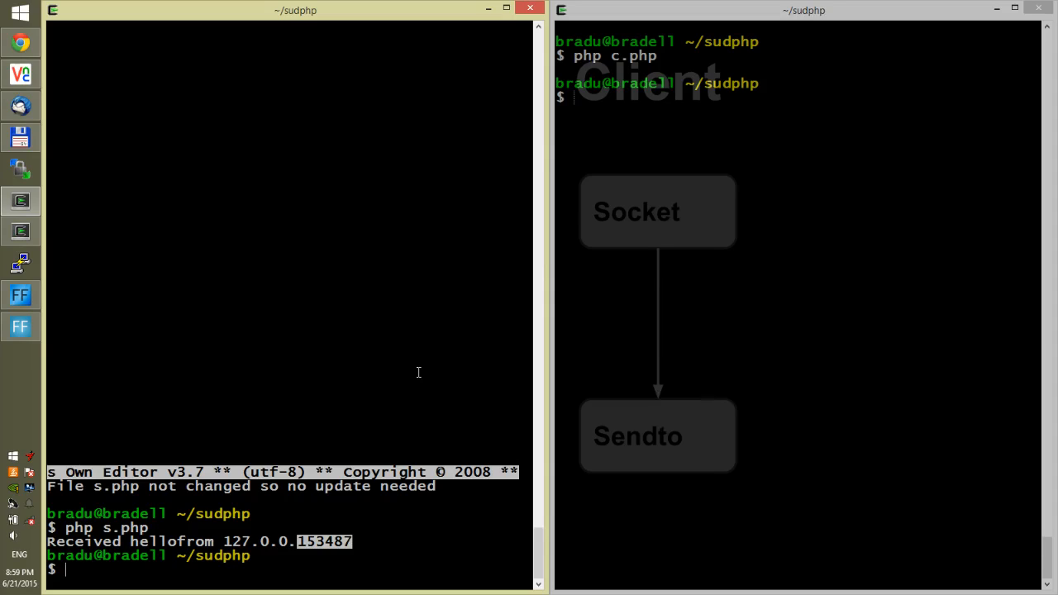
mouse_move(679, 338)
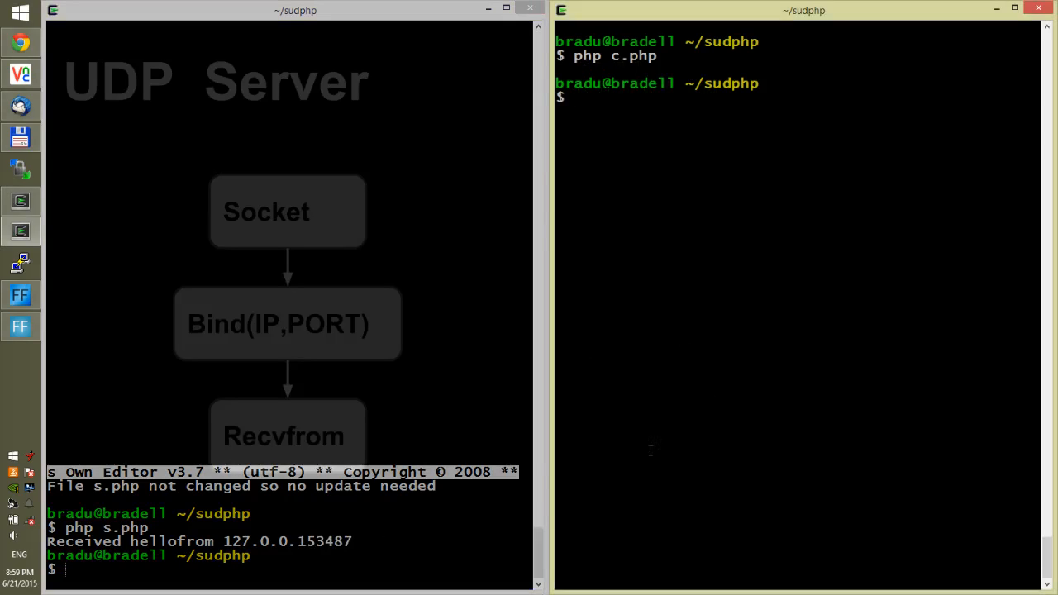
text(joe c.php)
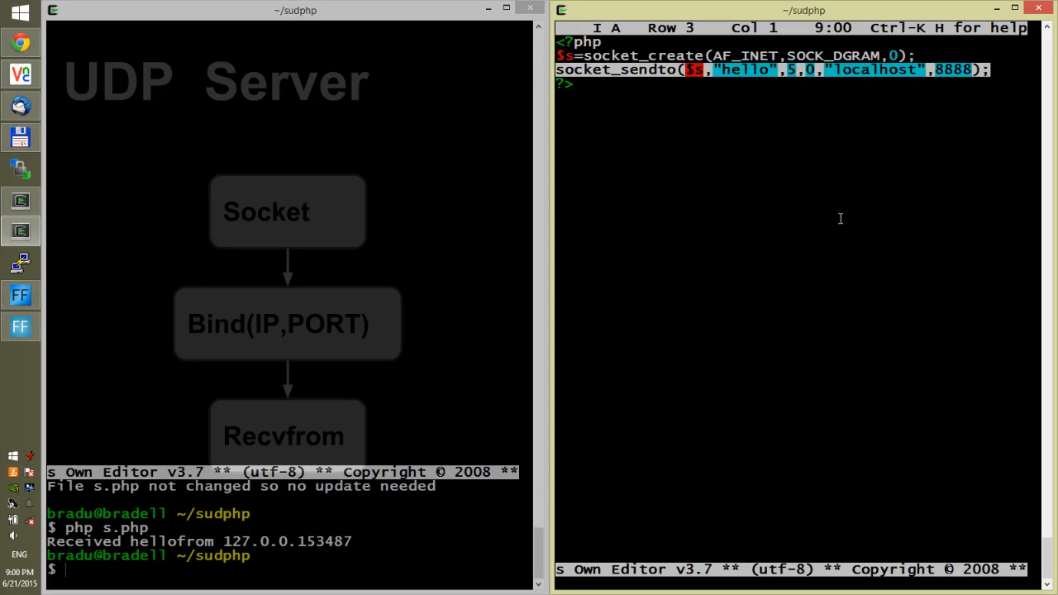
In s.php add a space before "from" and send "hi" back to $rip and $rport.
text(joe s.php)
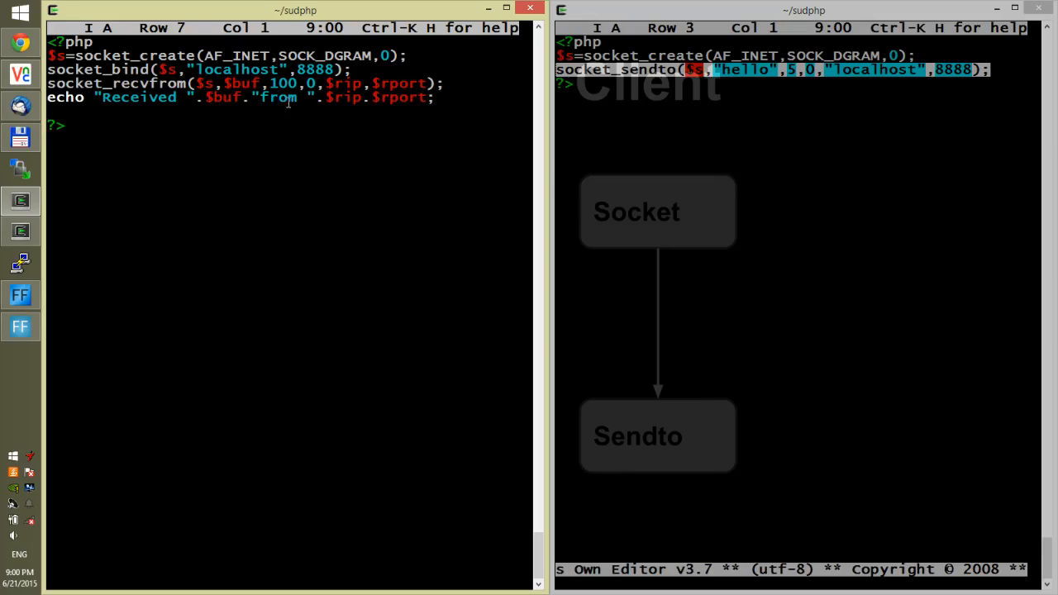
click(65, 97)
text(socket_sendto($s,"hi",2,0,$rip,$);)
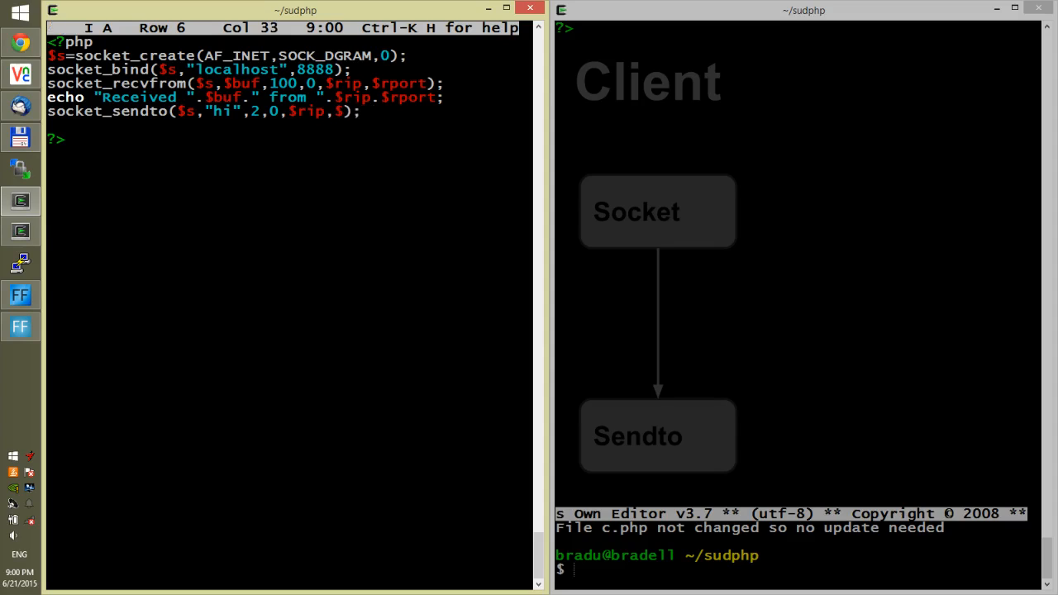
text(rport)
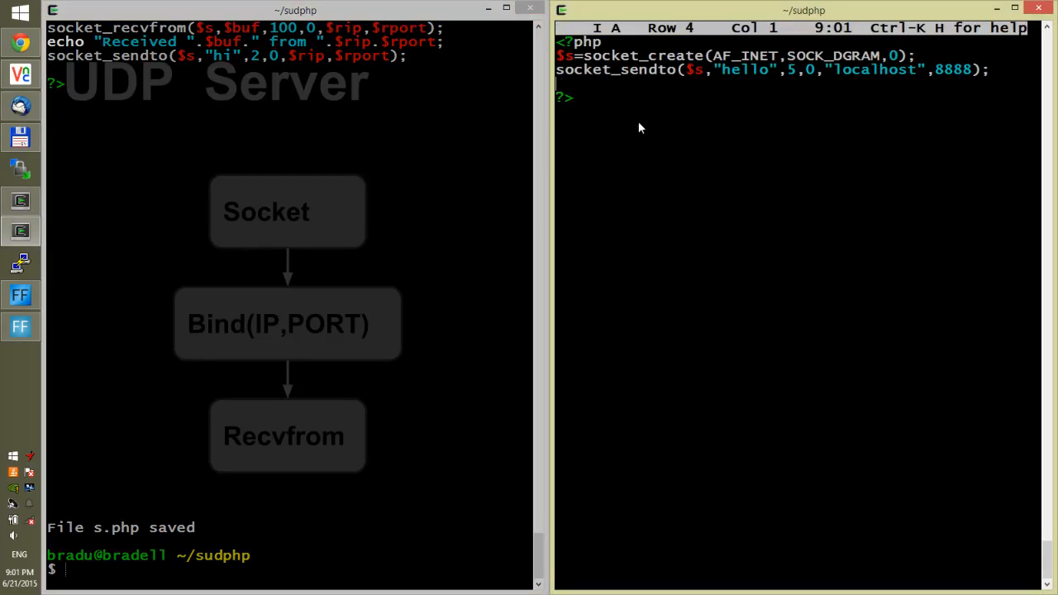
Add socket_recvfrom($s,$buf,100,0,$rip,$rport) to c.php and echo the received message with IP and port.
text(socket_recvfrom($s,$buf,100,0,$rip,$rport);)
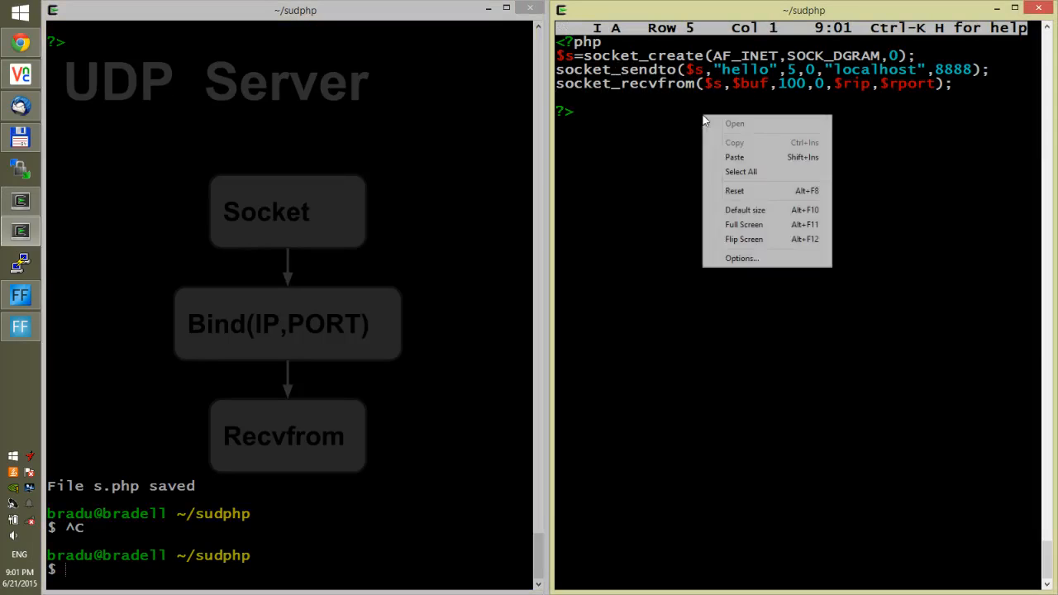
text(echo "Received ".$buf." from ".$rip.$rport;)
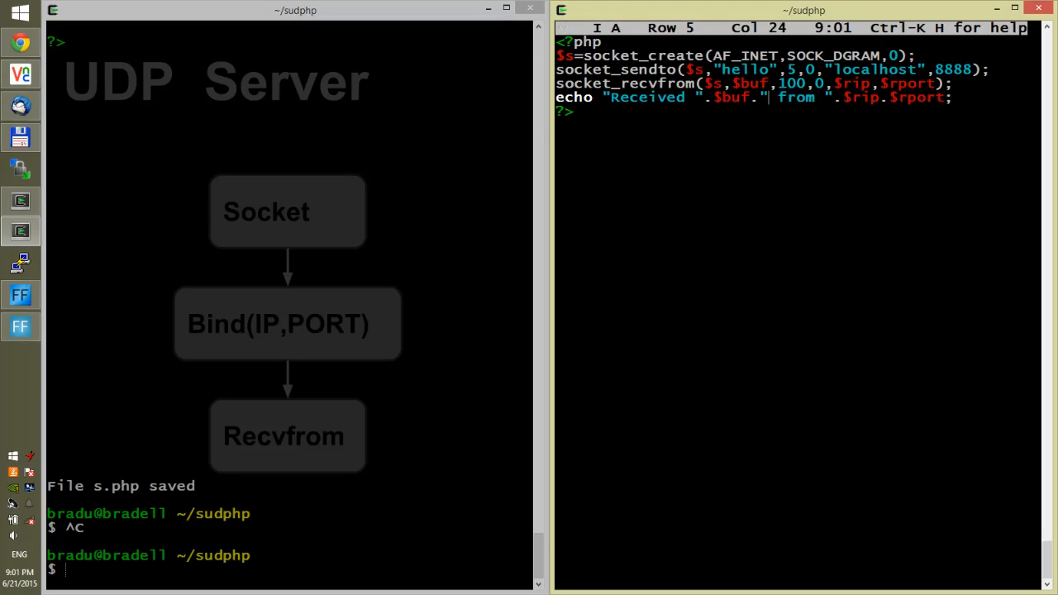
mouse_move(455, 235)
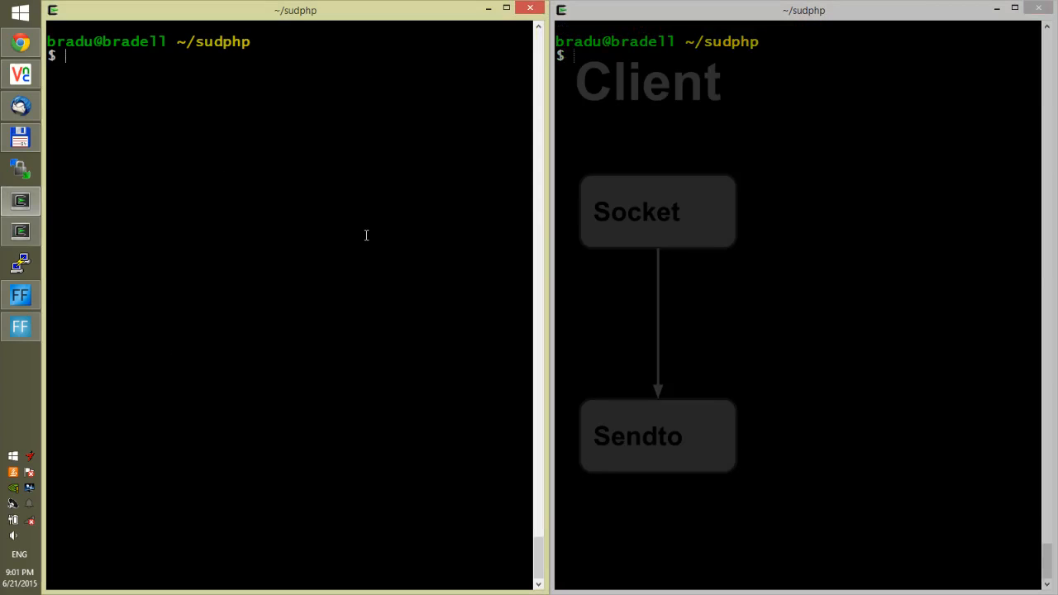
Run php s.php in one terminal and reopen c.php in JOE in the other.
text(php s.php)
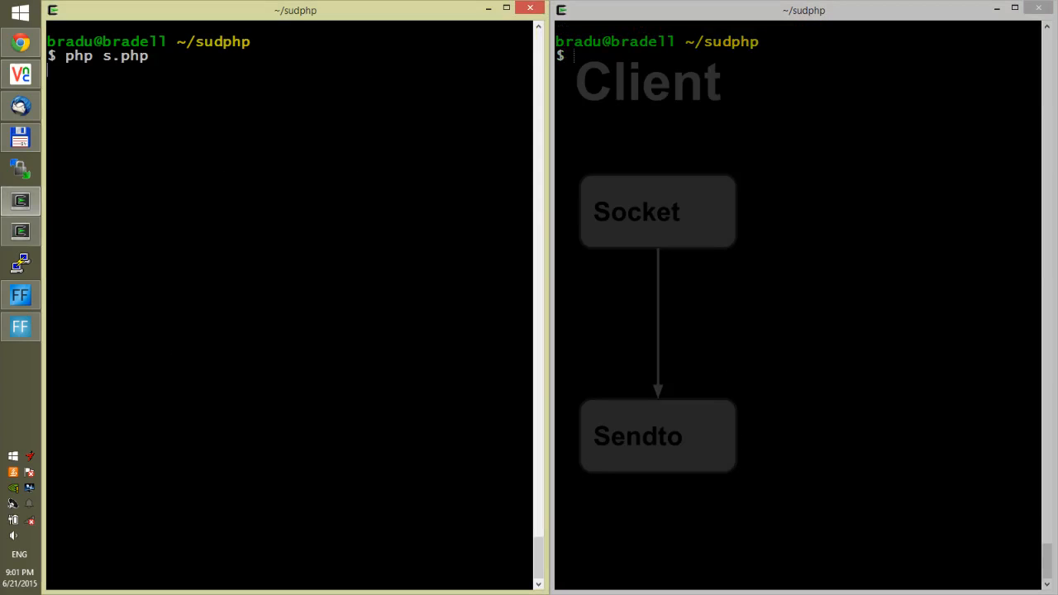
text(joe c.php)
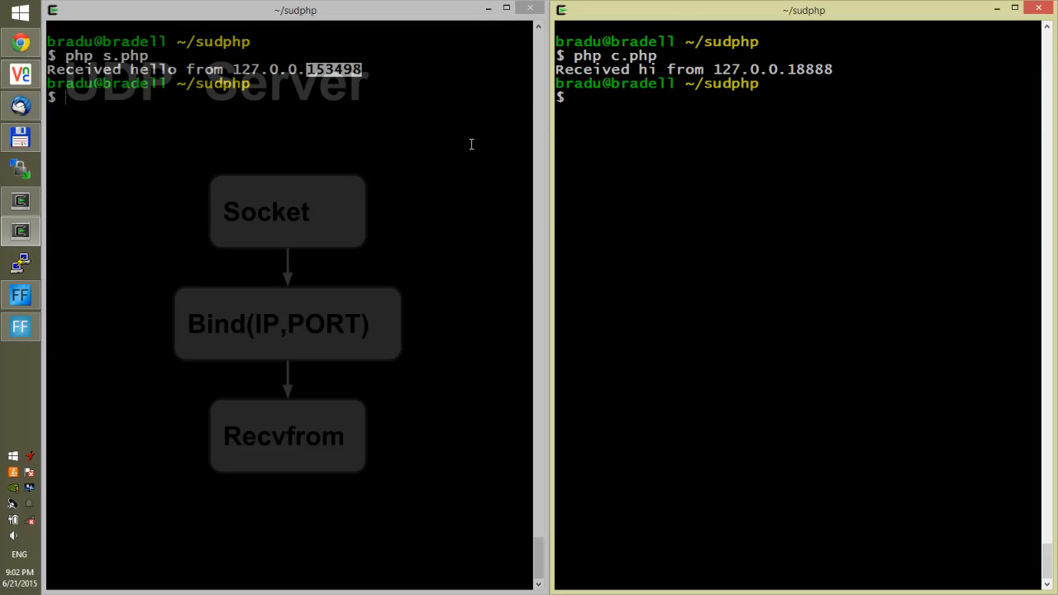
click(20, 295)
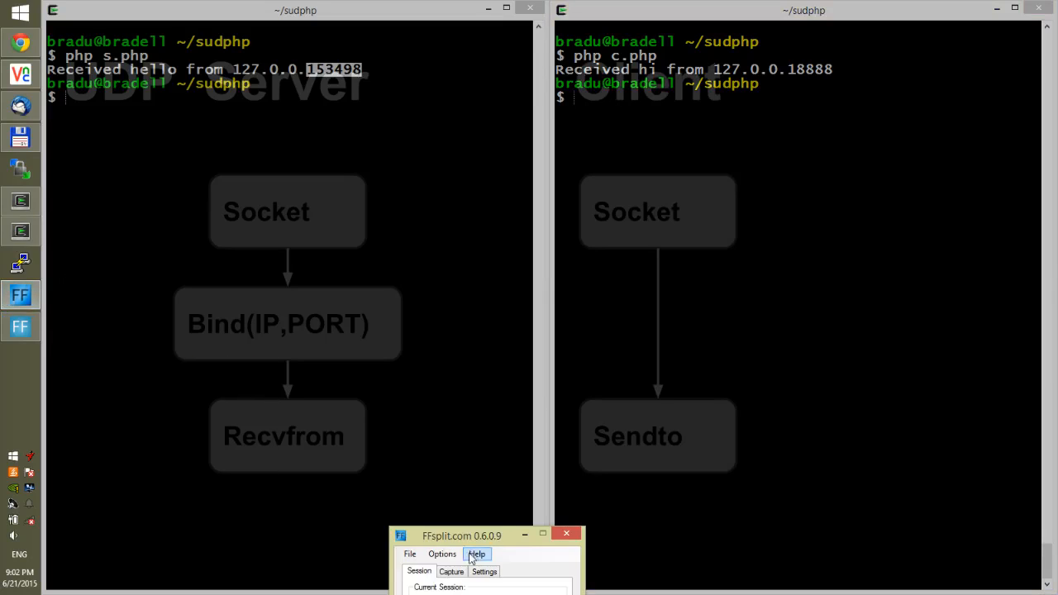